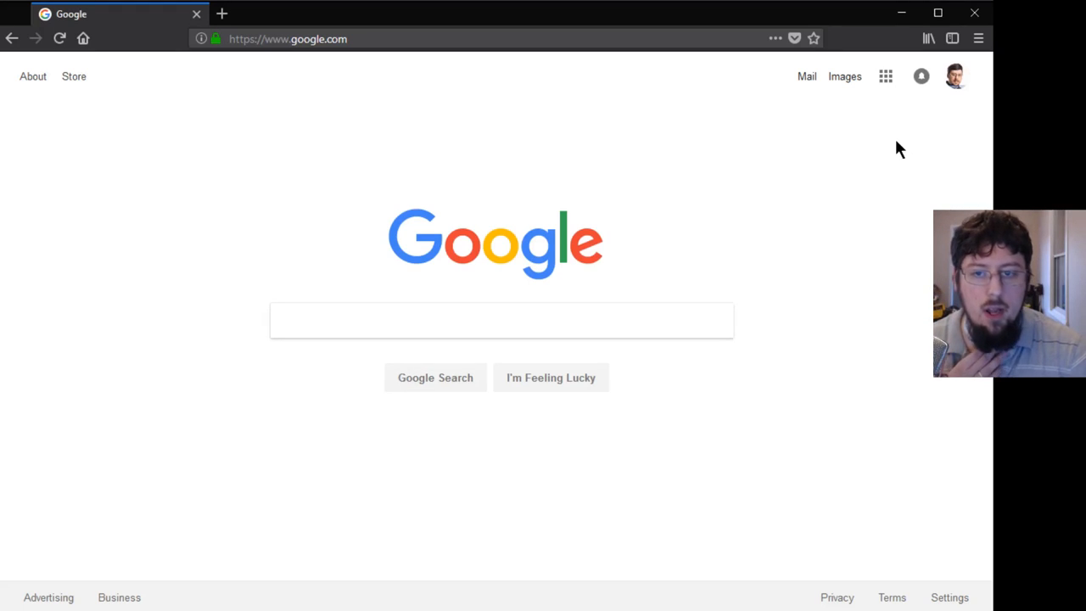
mouse_move(876, 196)
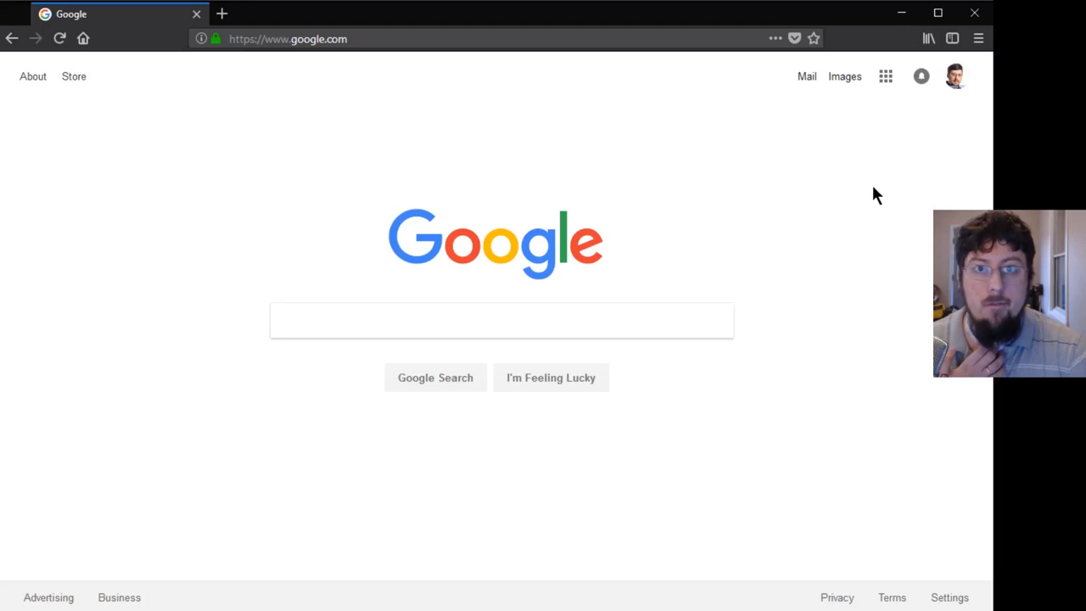
mouse_move(854, 301)
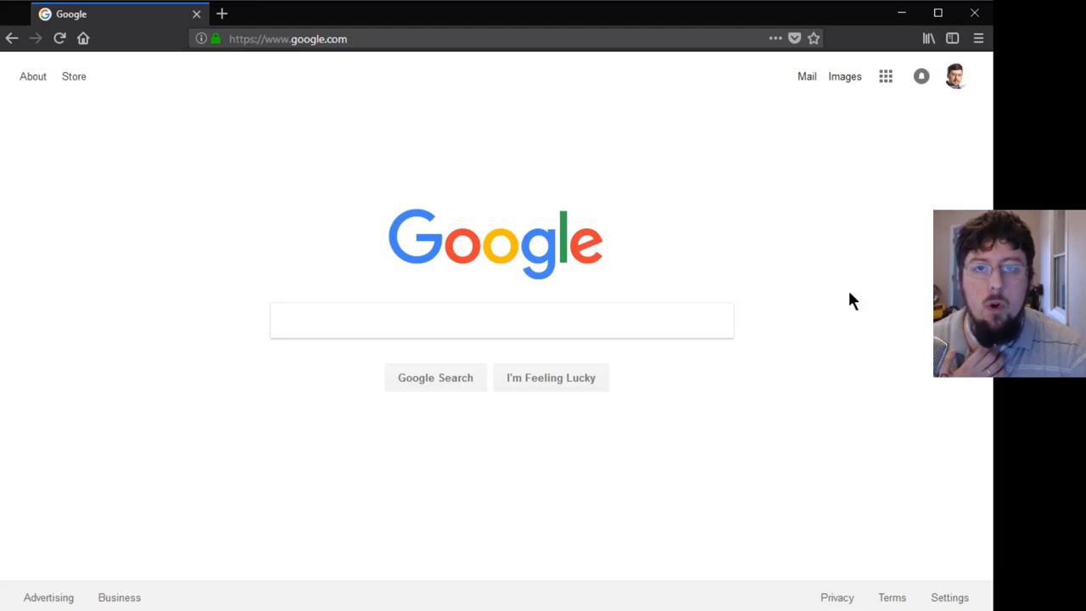
mouse_move(704, 240)
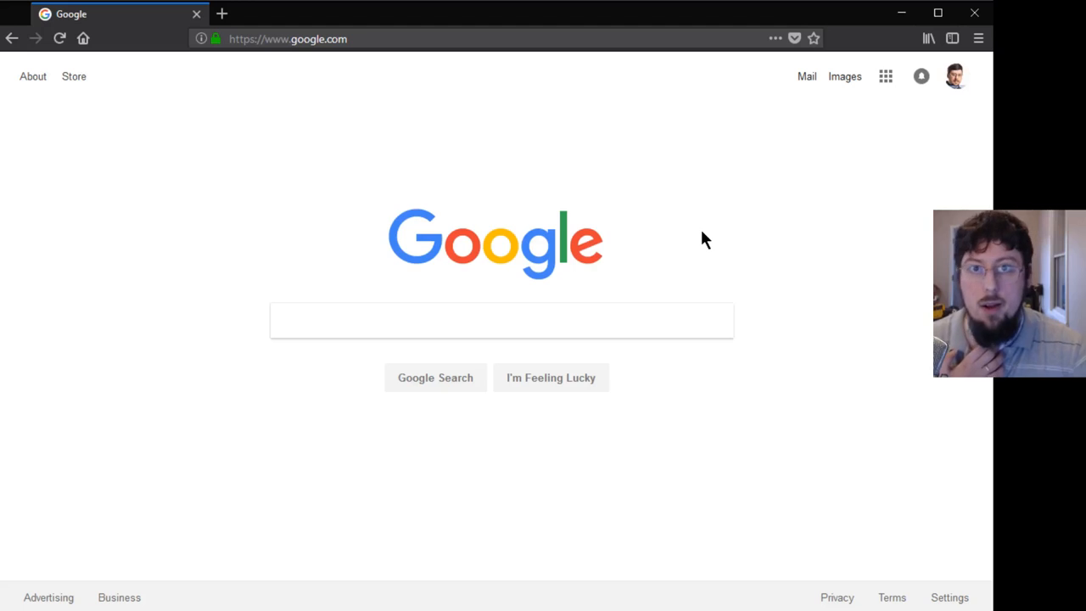
mouse_move(806, 270)
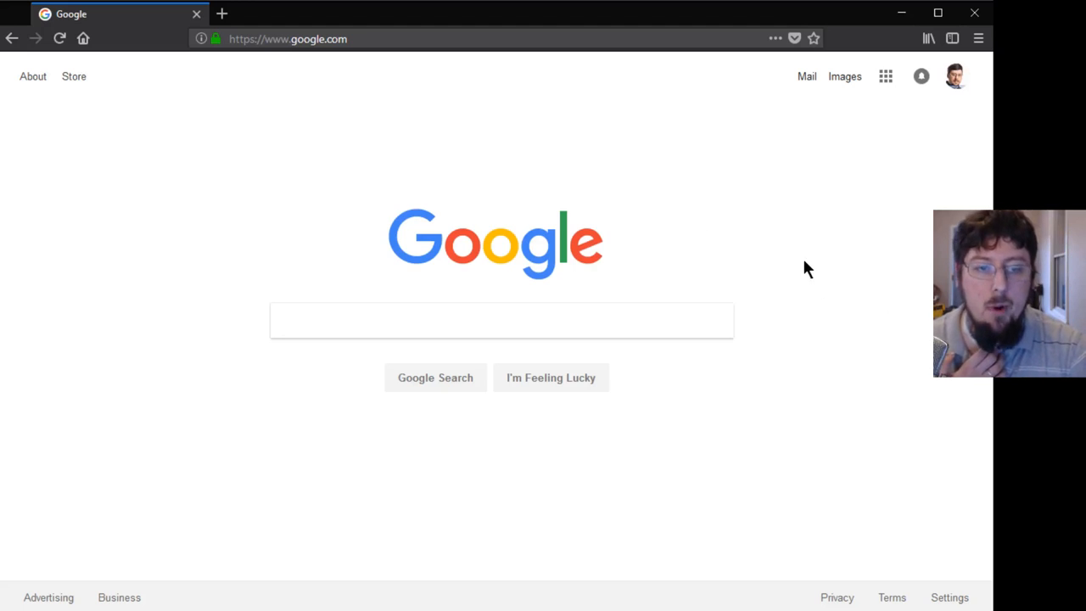
mouse_move(939, 187)
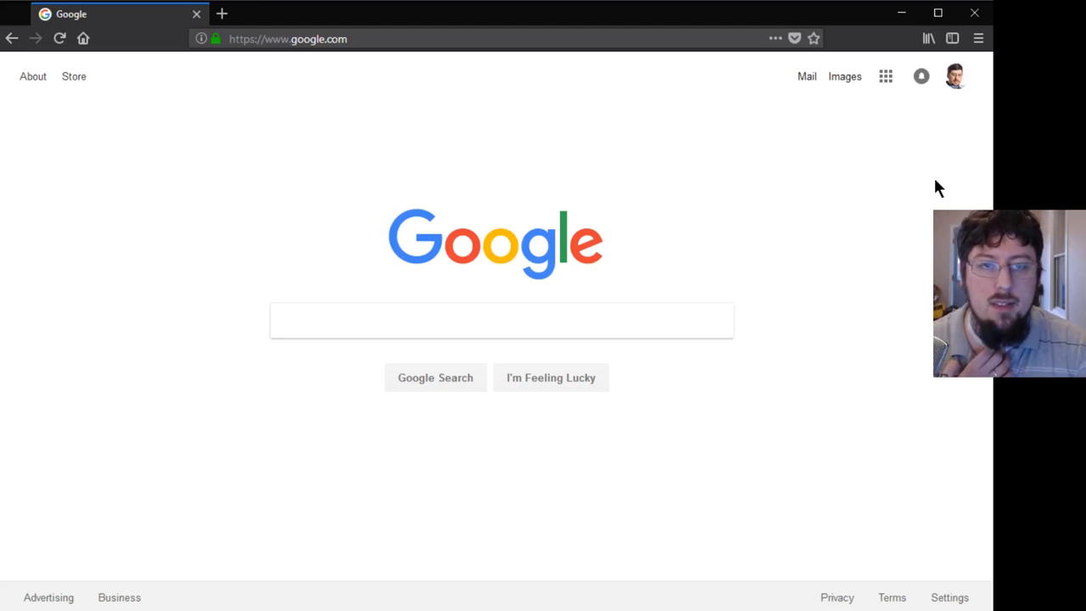
mouse_move(920, 152)
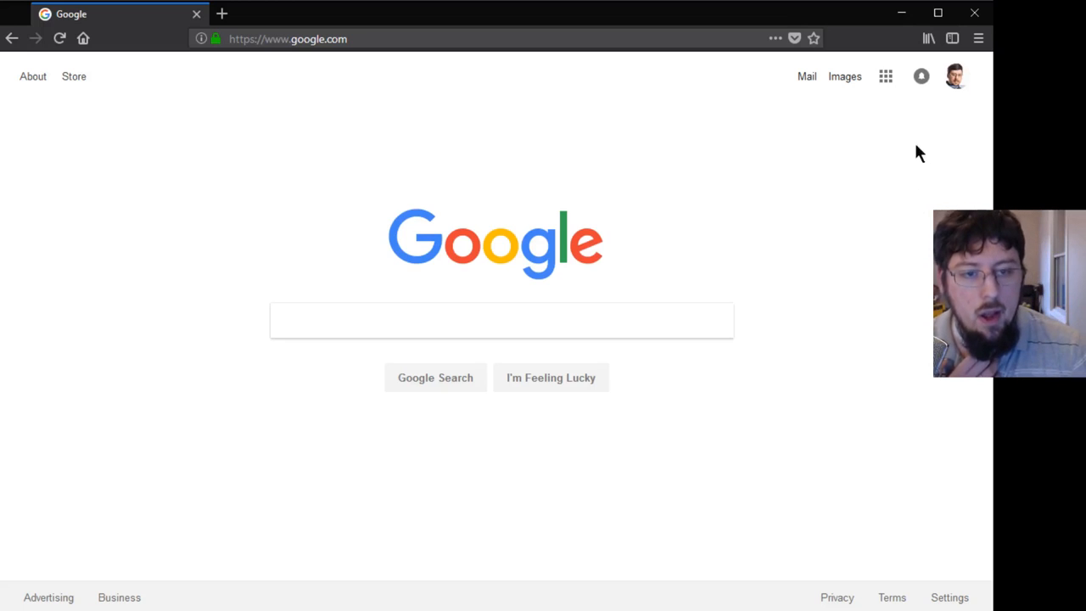
mouse_move(348, 71)
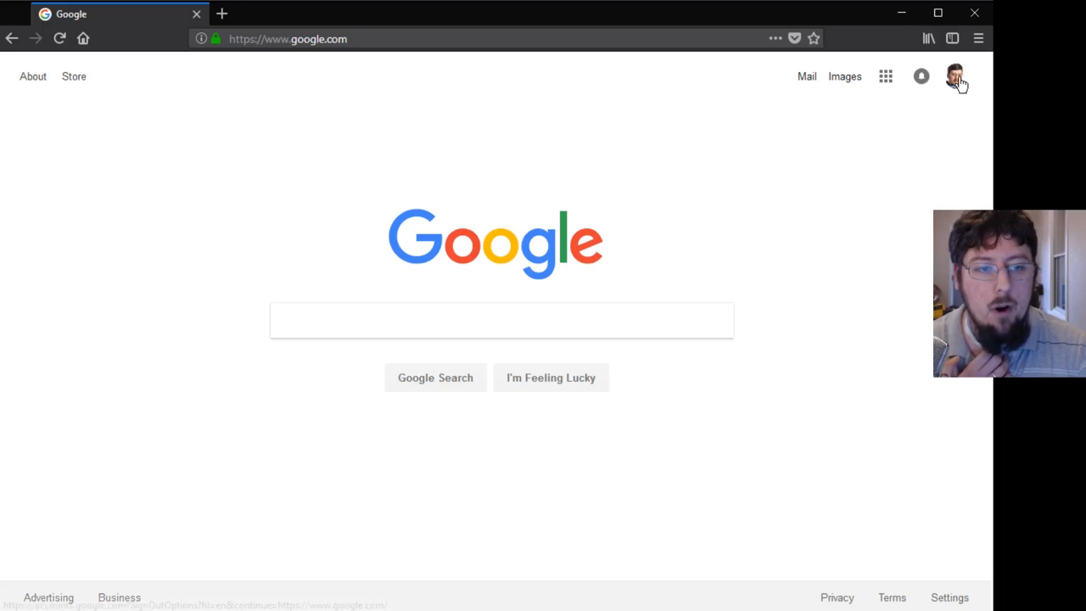
mouse_move(955, 76)
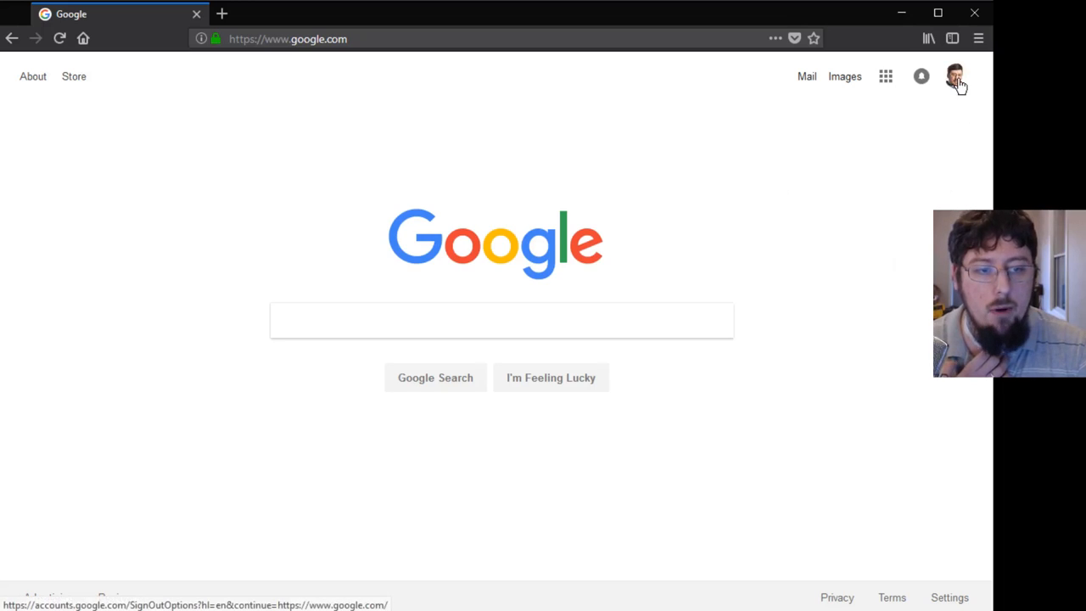
Step: Open My Account from the profile avatar on google.com
left_click(954, 76)
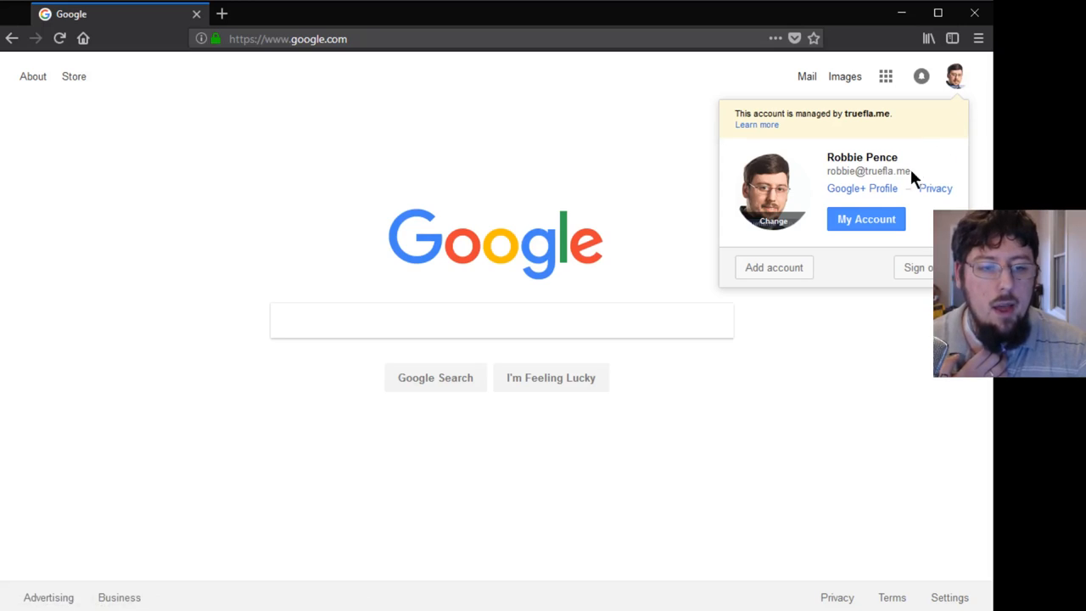
mouse_move(947, 178)
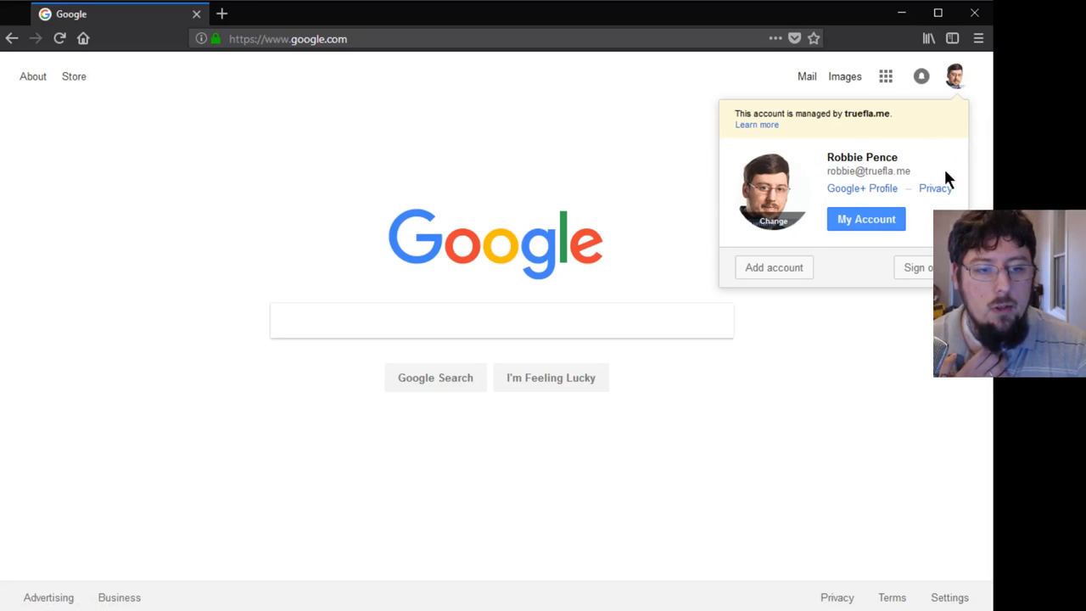
mouse_move(866, 219)
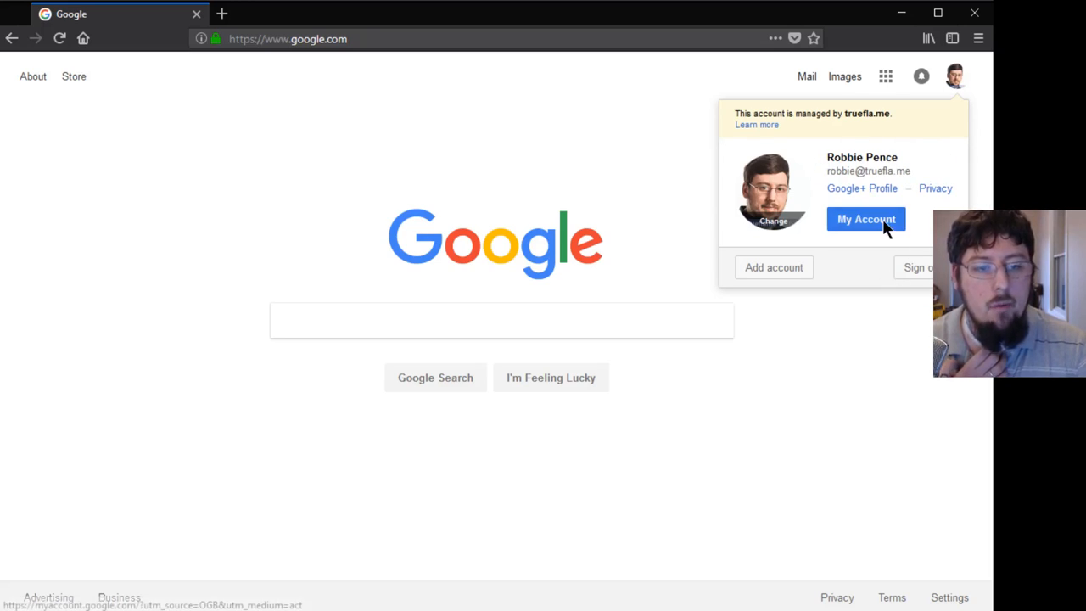
left_click(866, 219)
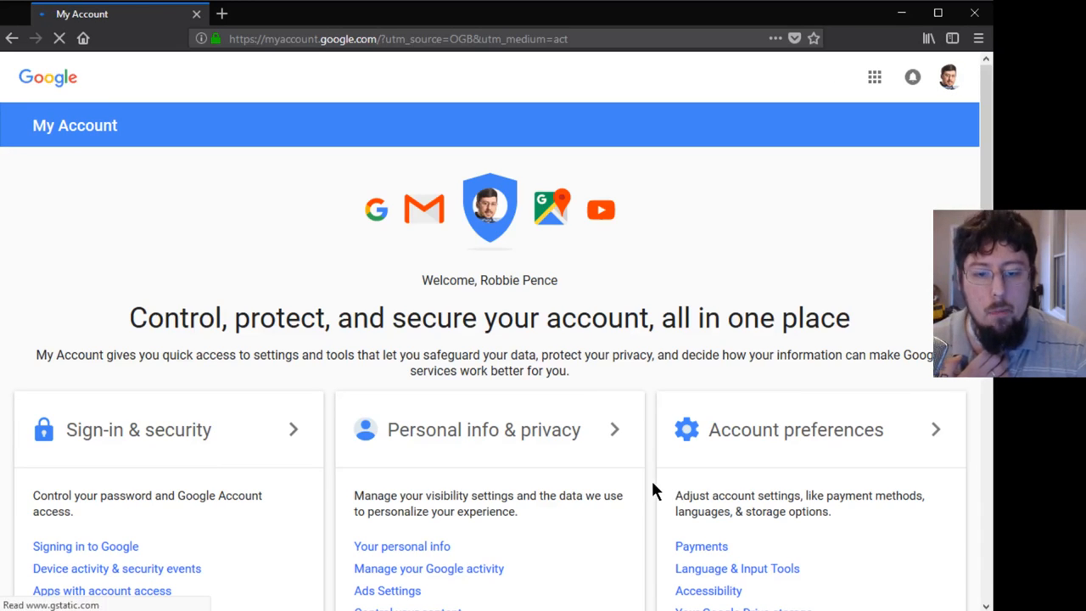
Step: Open 'Control your content' under Personal info & privacy
scroll("down", 3)
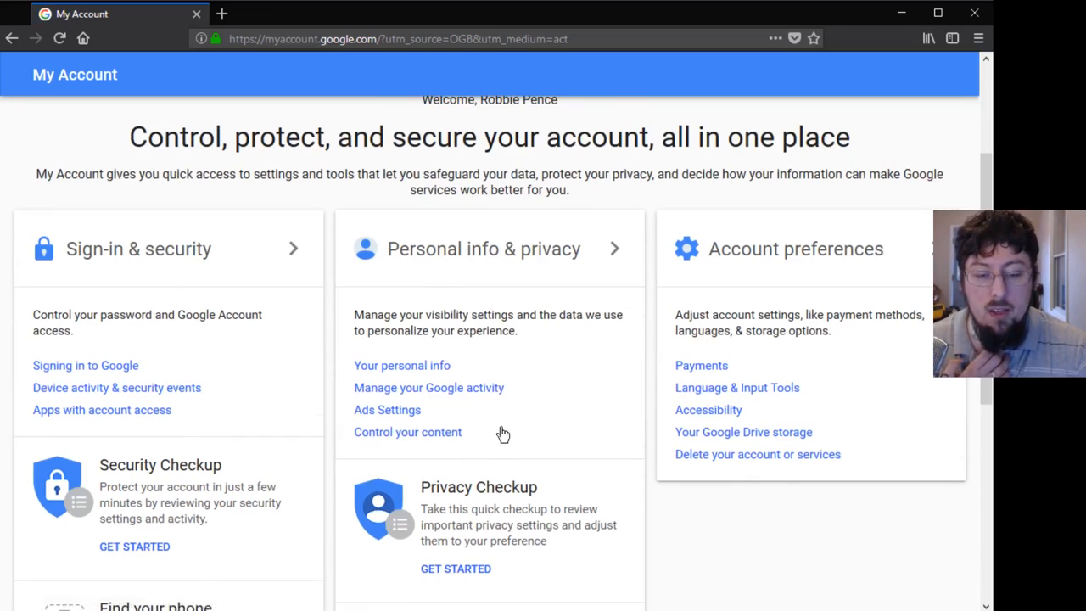
mouse_move(479, 454)
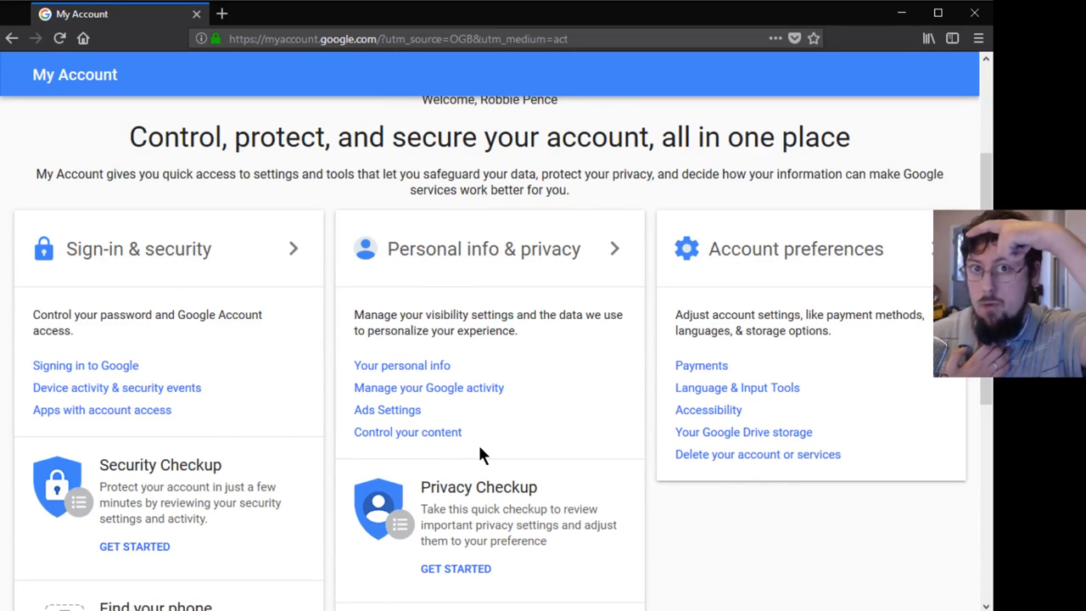
mouse_move(535, 420)
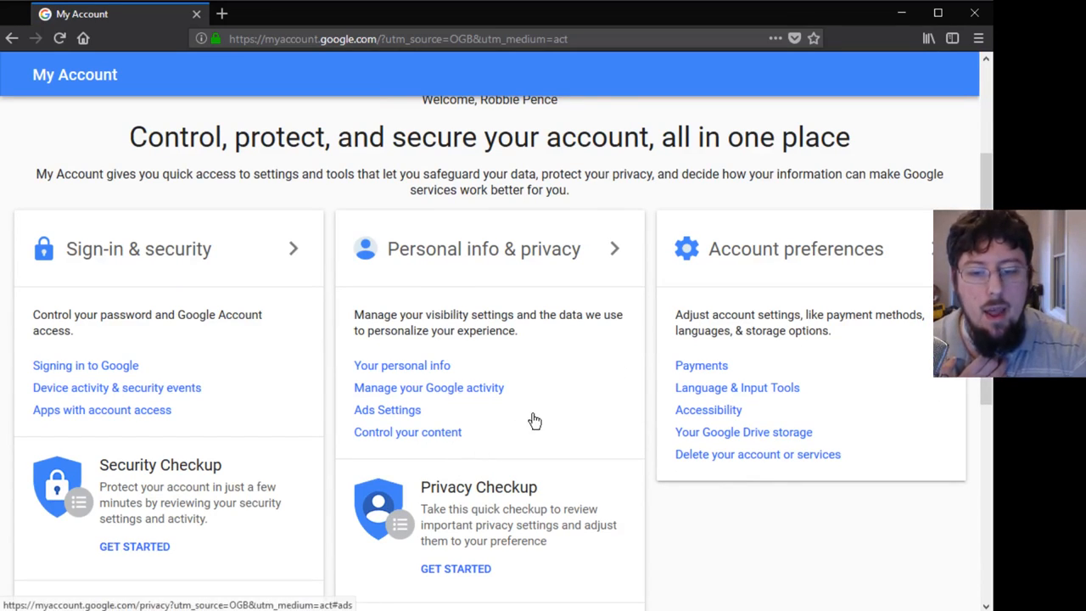
mouse_move(416, 432)
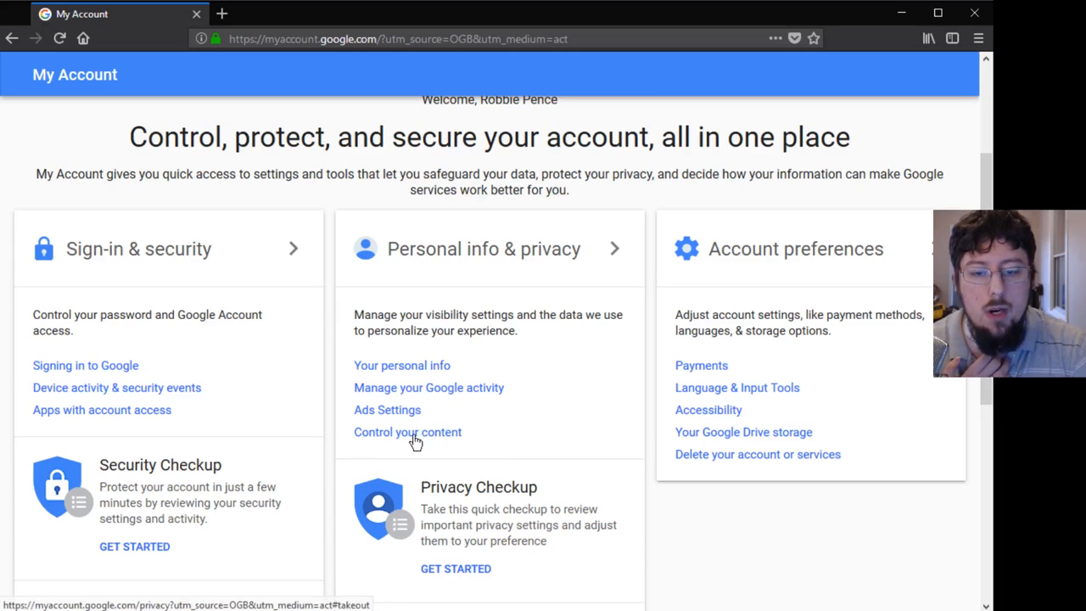
left_click(407, 432)
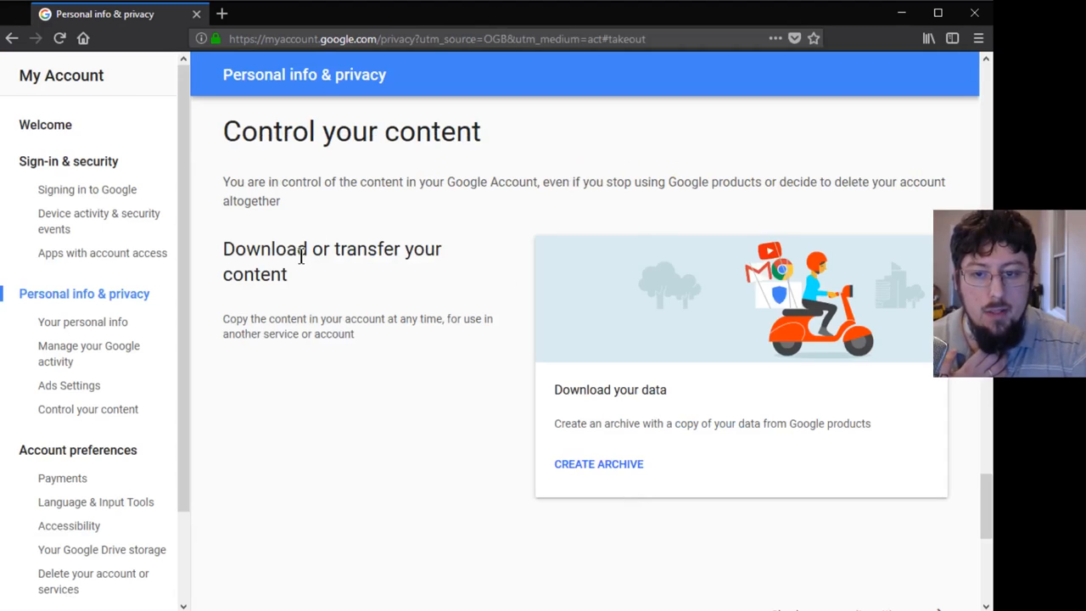
mouse_move(522, 352)
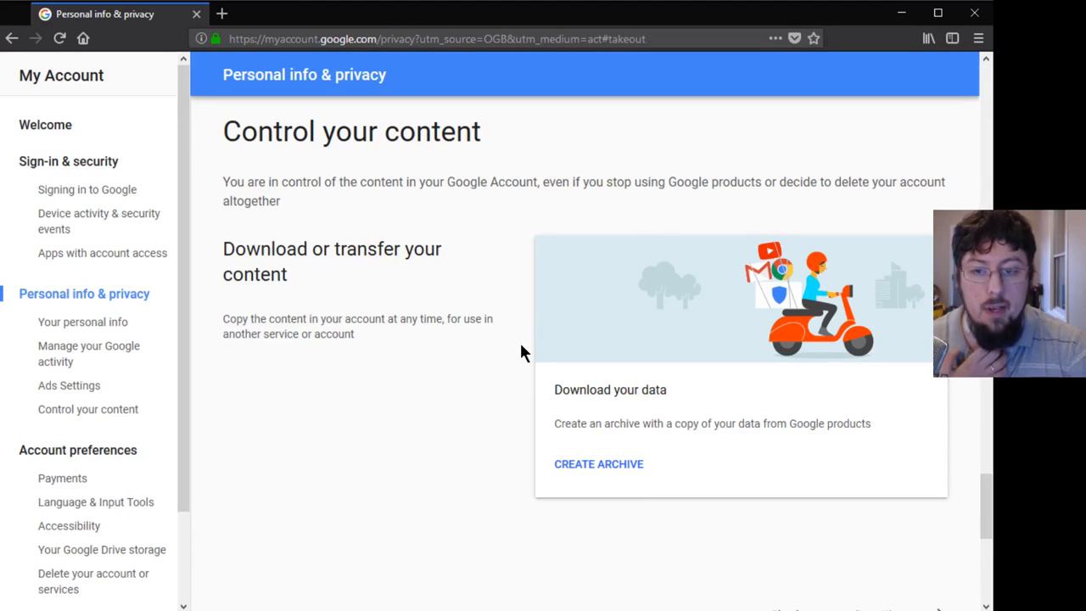
mouse_move(606, 463)
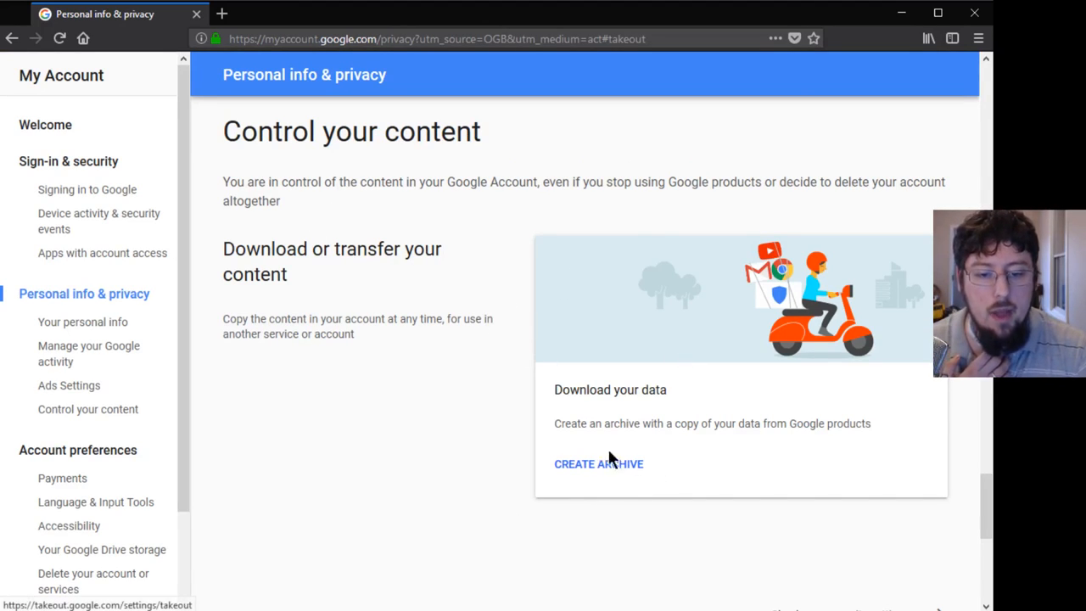
mouse_move(687, 539)
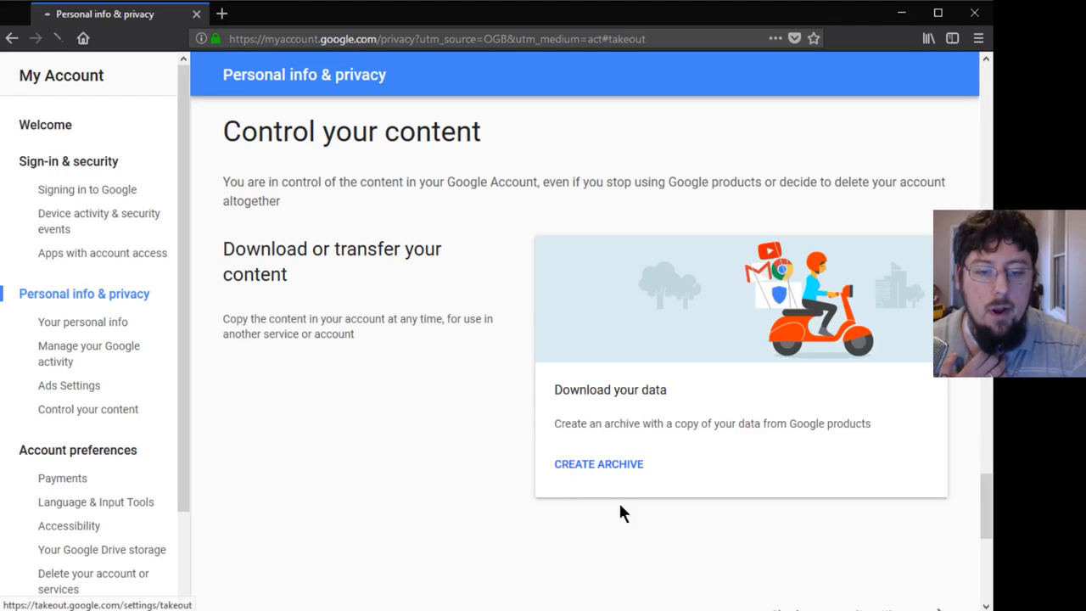
Step: Choose Create Archive under Download your data
left_click(598, 463)
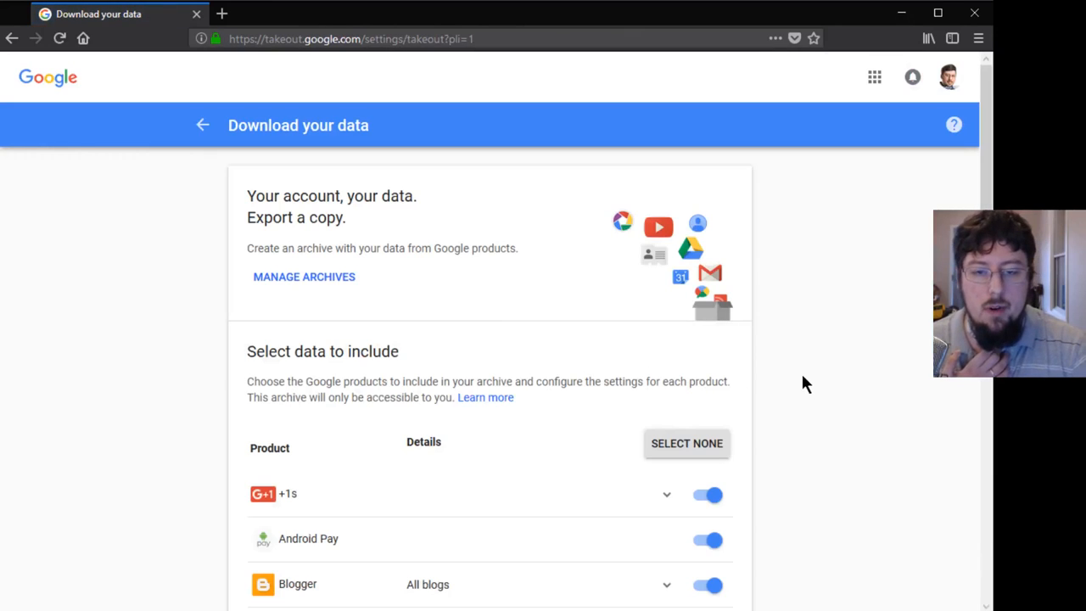
mouse_move(793, 311)
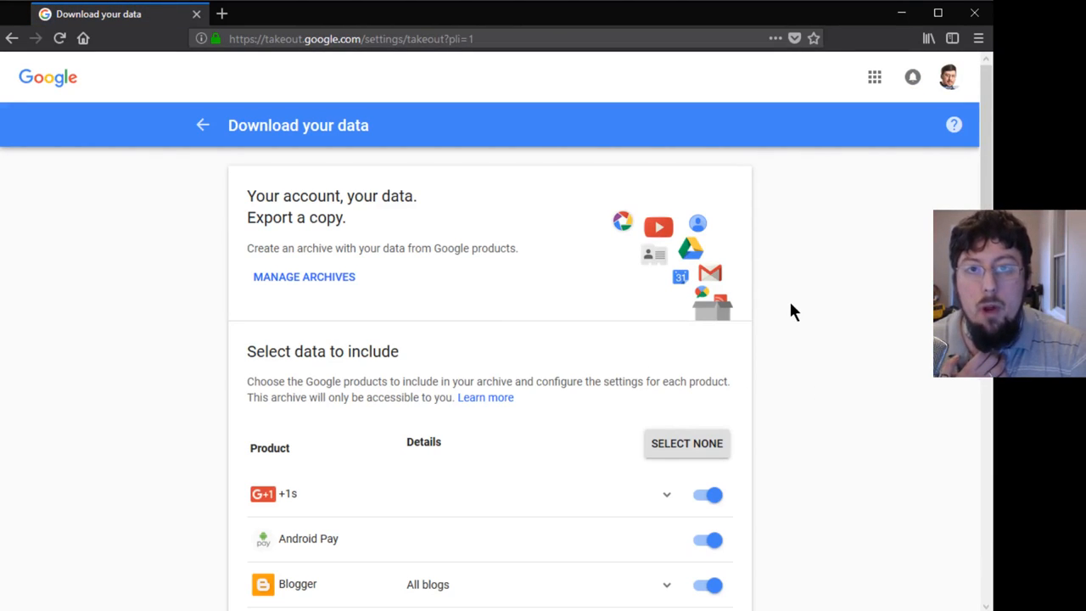
mouse_move(772, 324)
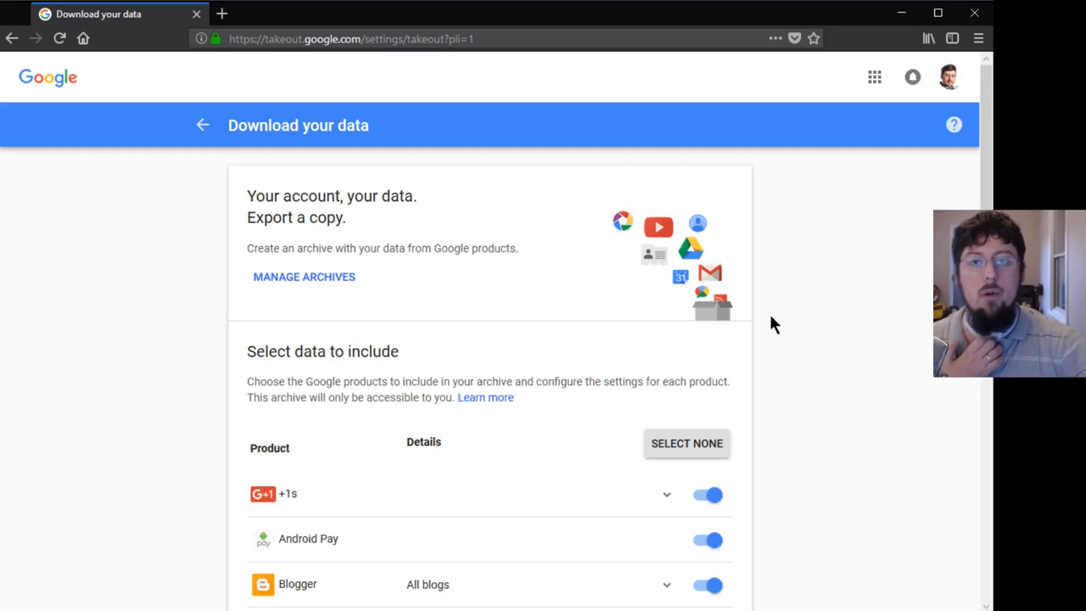
Step: Deselect all Google products with Select None after reviewing the list
scroll("down", 3)
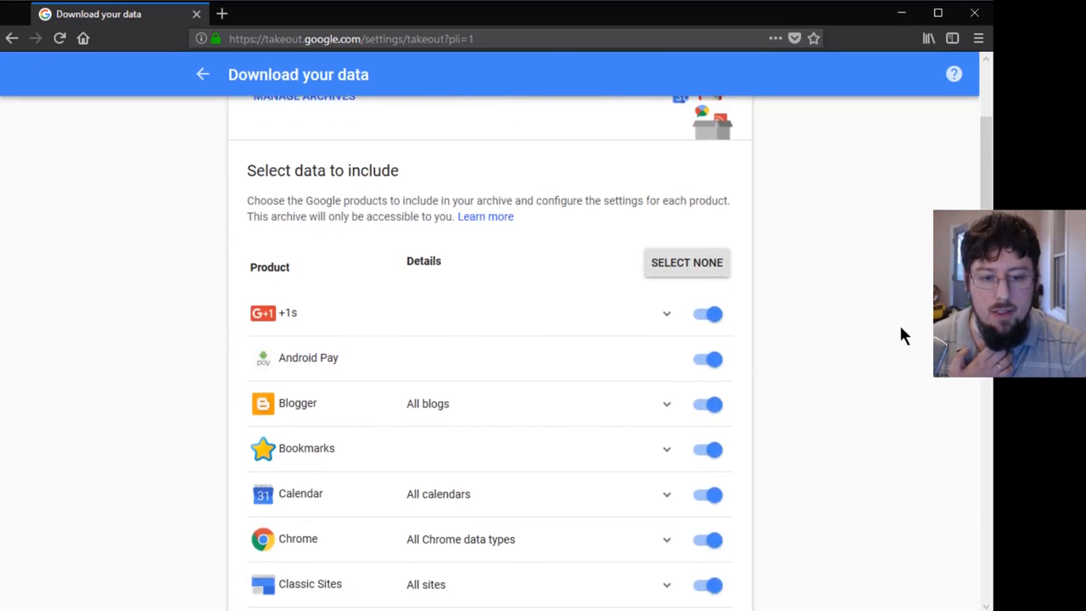
scroll("down", 3)
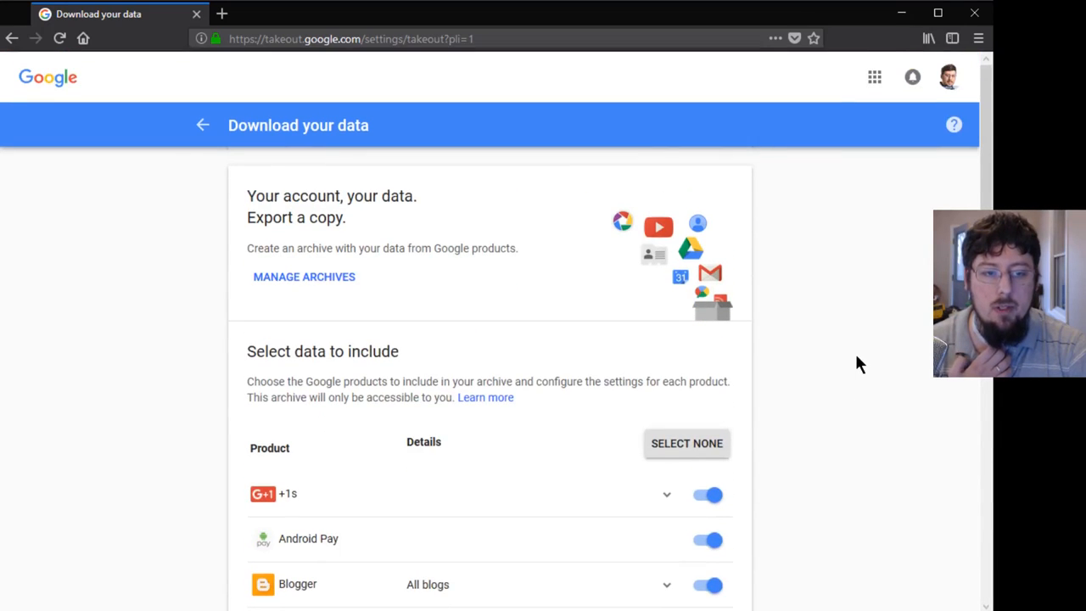
scroll("down", 3)
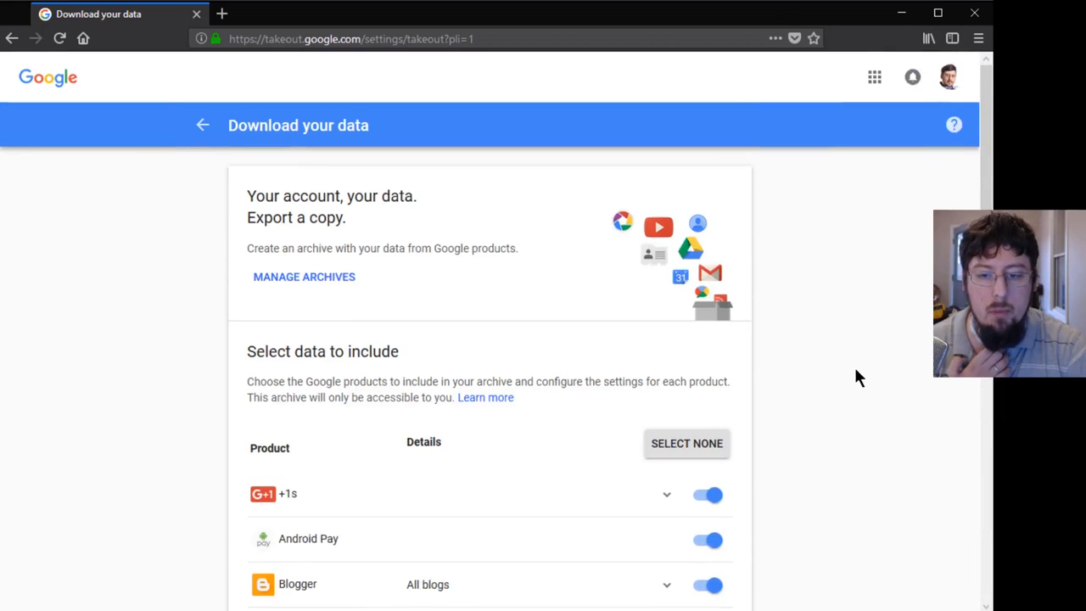
scroll("down", 3)
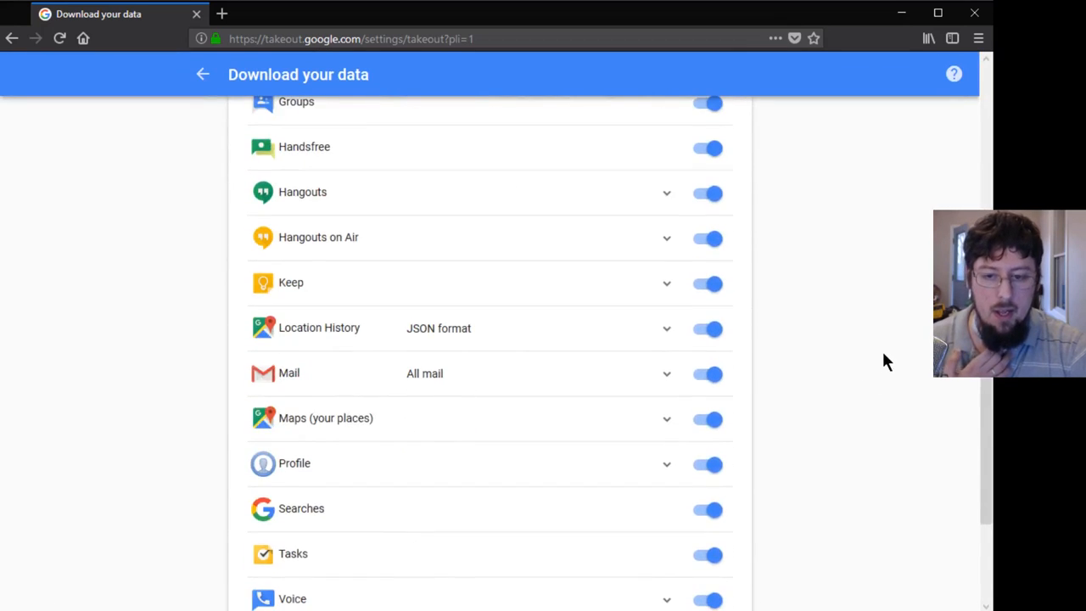
scroll("up", 3)
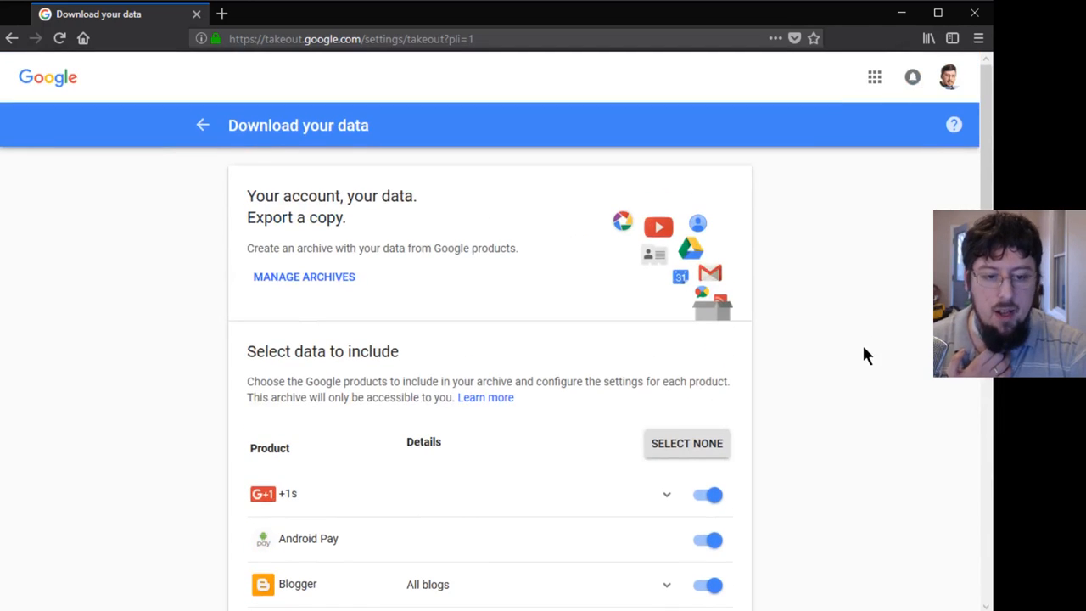
mouse_move(914, 420)
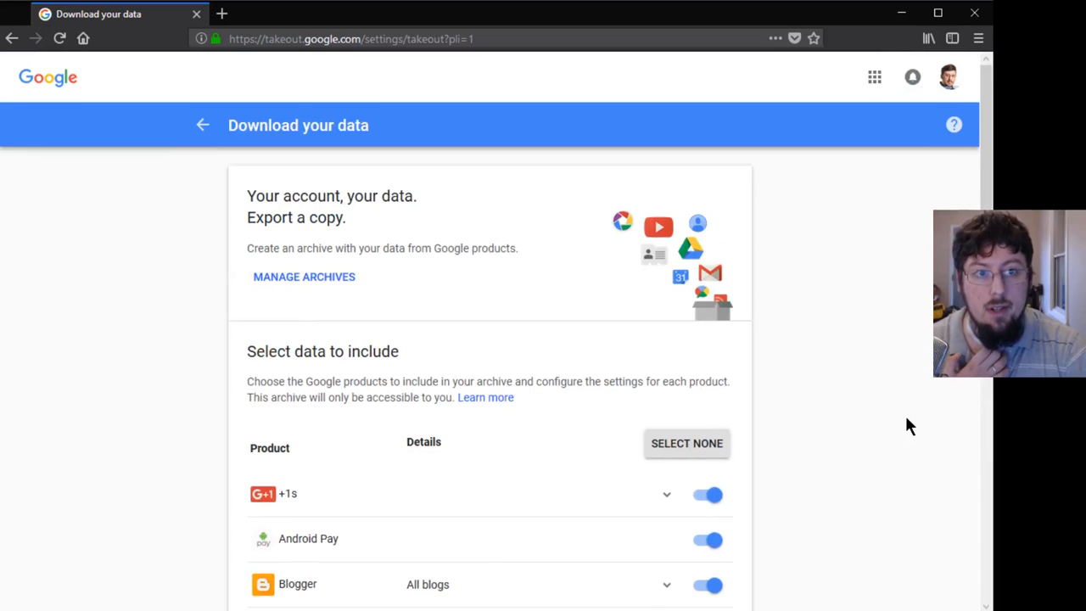
mouse_move(772, 404)
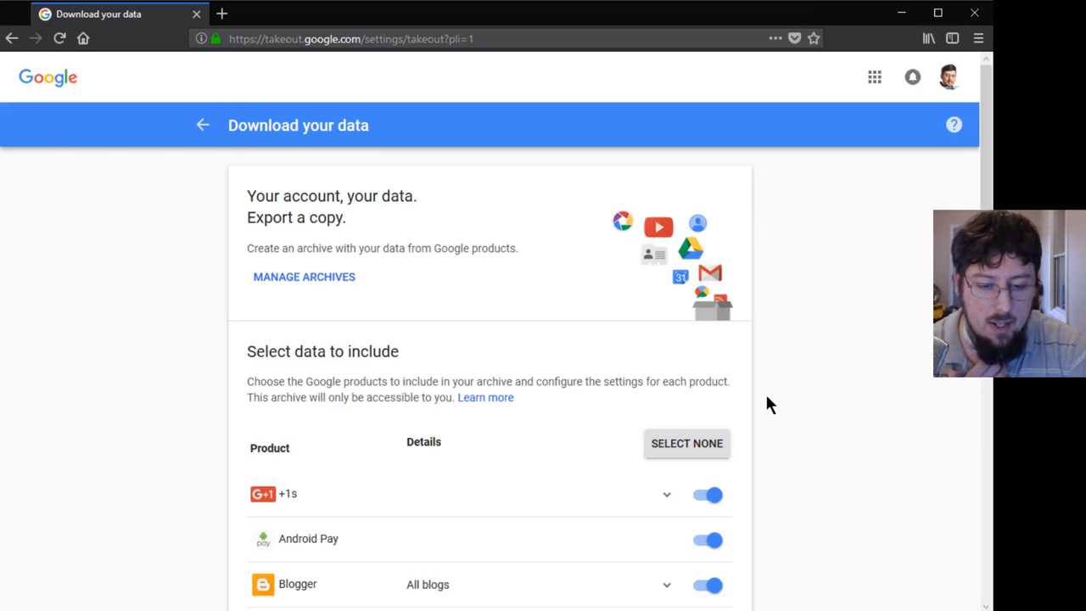
mouse_move(668, 443)
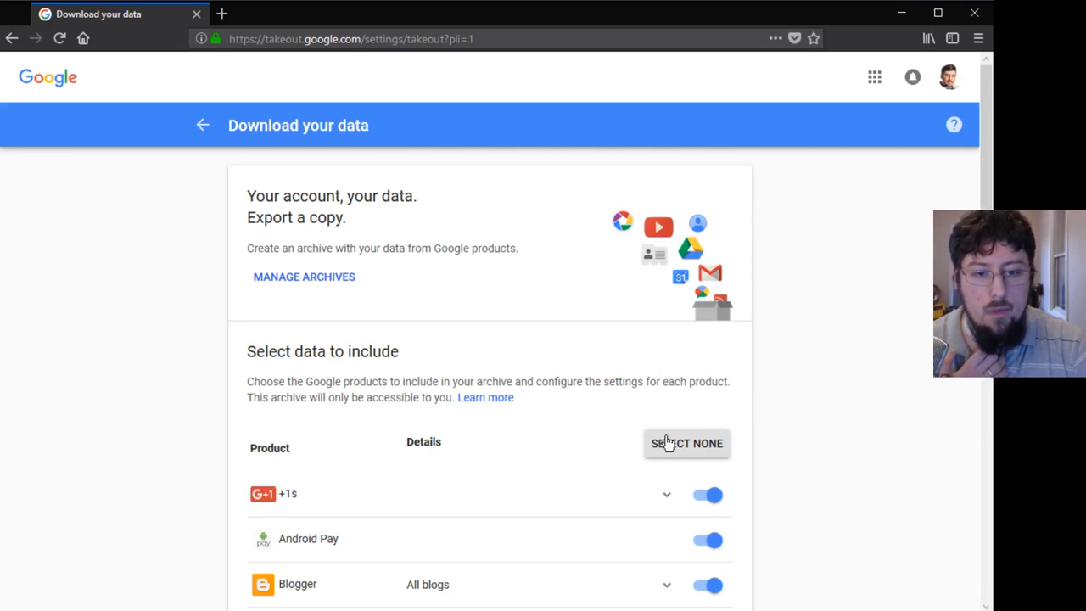
mouse_move(755, 422)
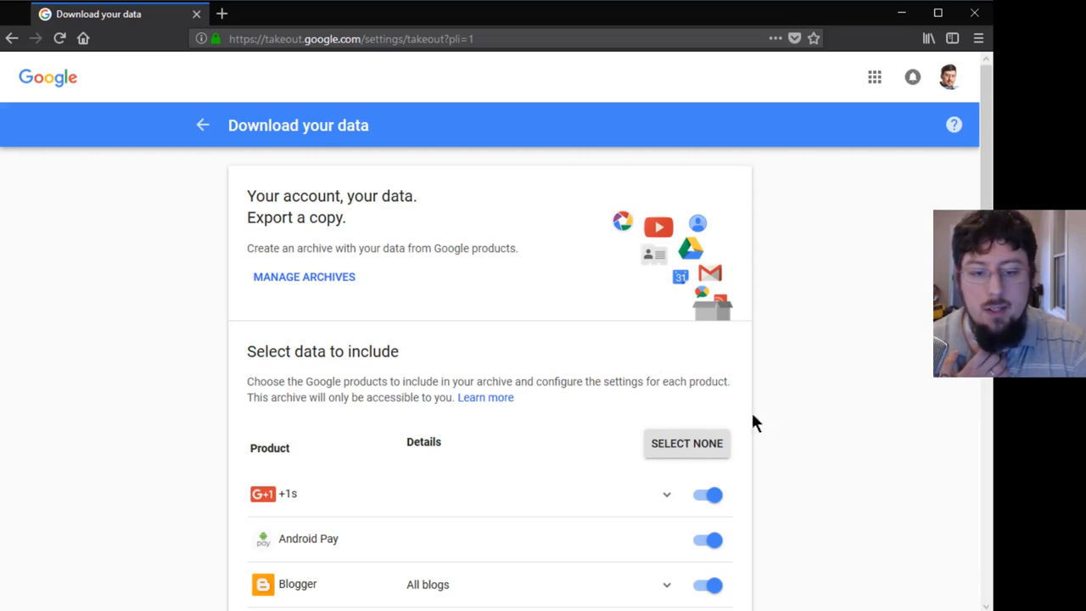
left_click(687, 443)
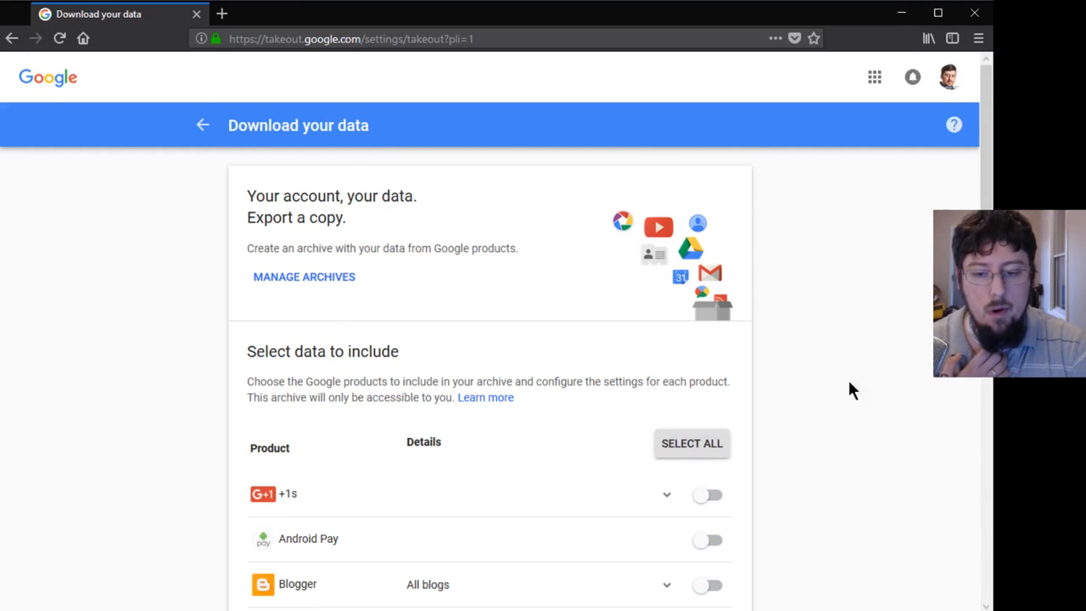
Step: Switch on Google Photos and scroll to the end of the list
scroll("down", 3)
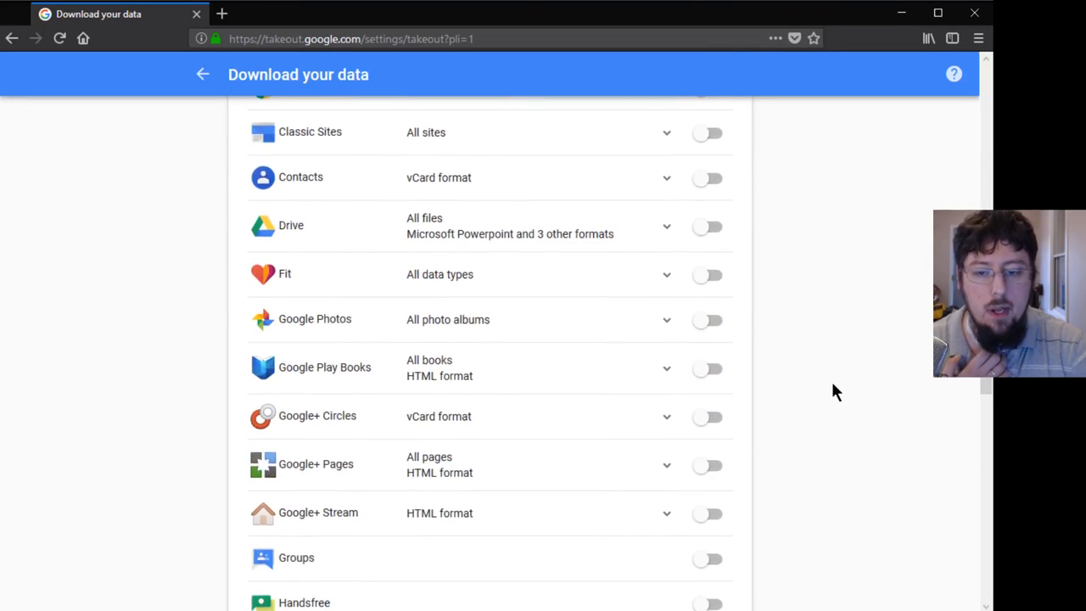
scroll("down", 3)
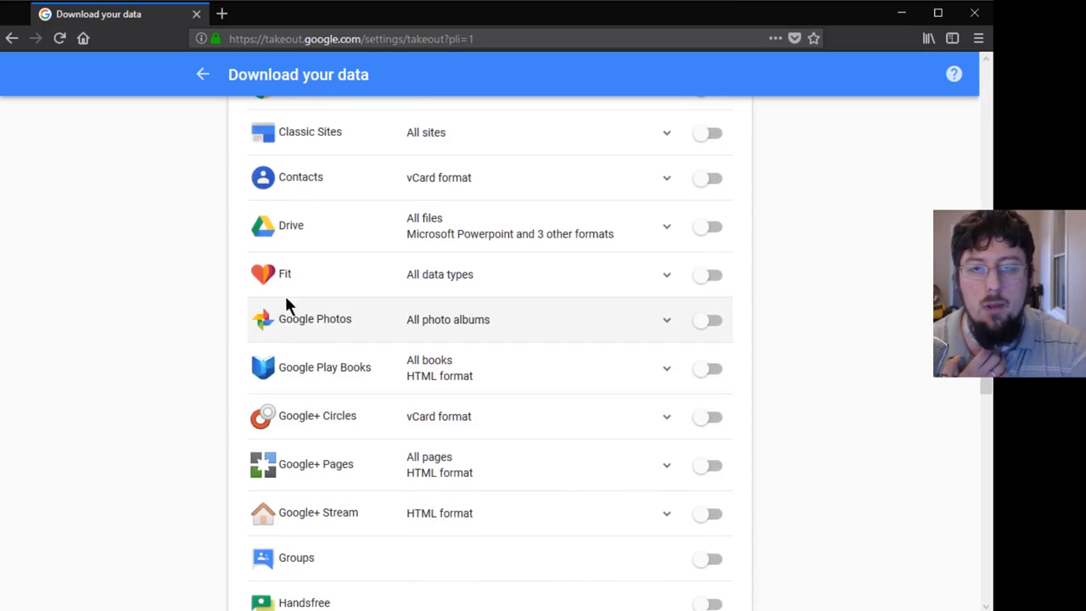
mouse_move(717, 327)
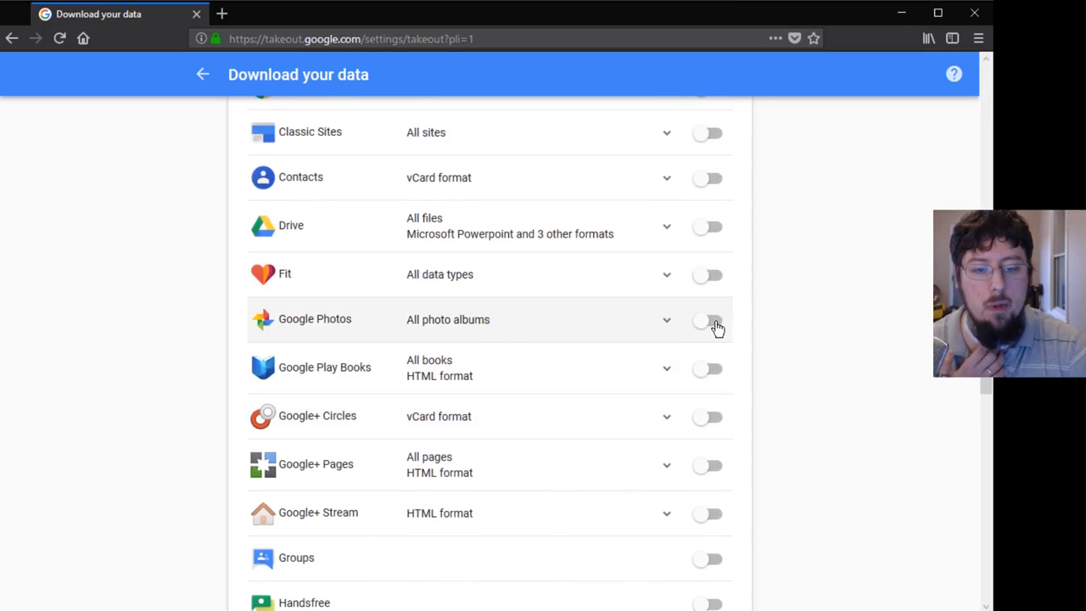
left_click(707, 320)
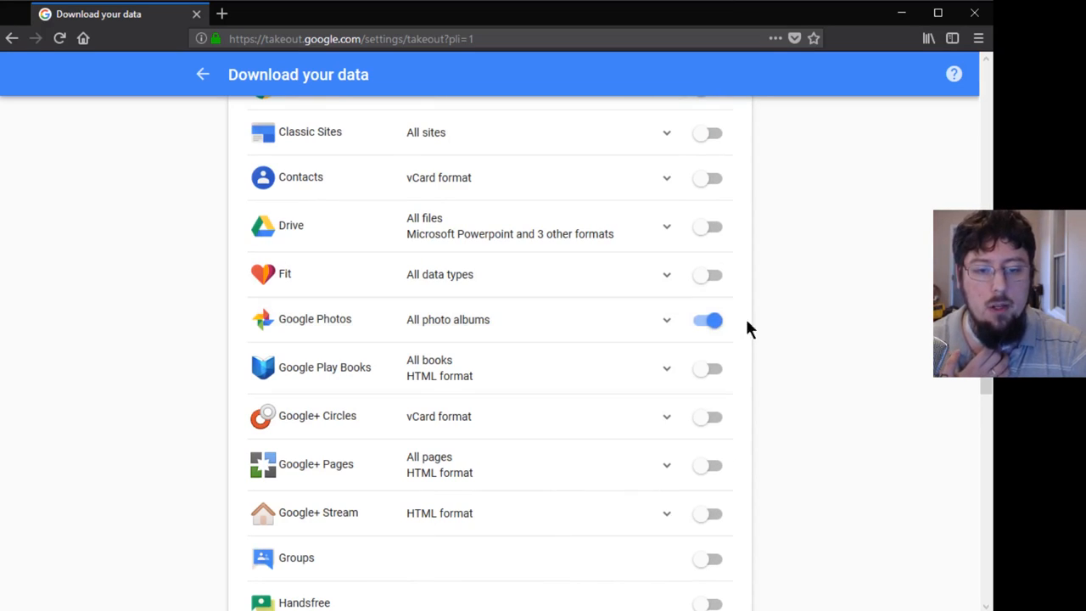
scroll("down", 3)
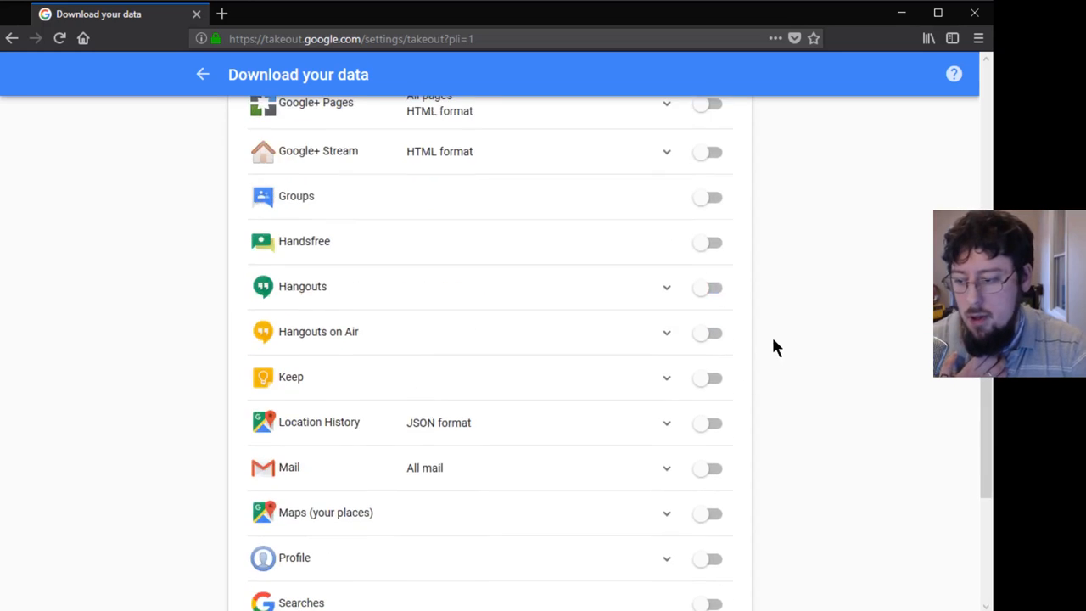
scroll("down", 3)
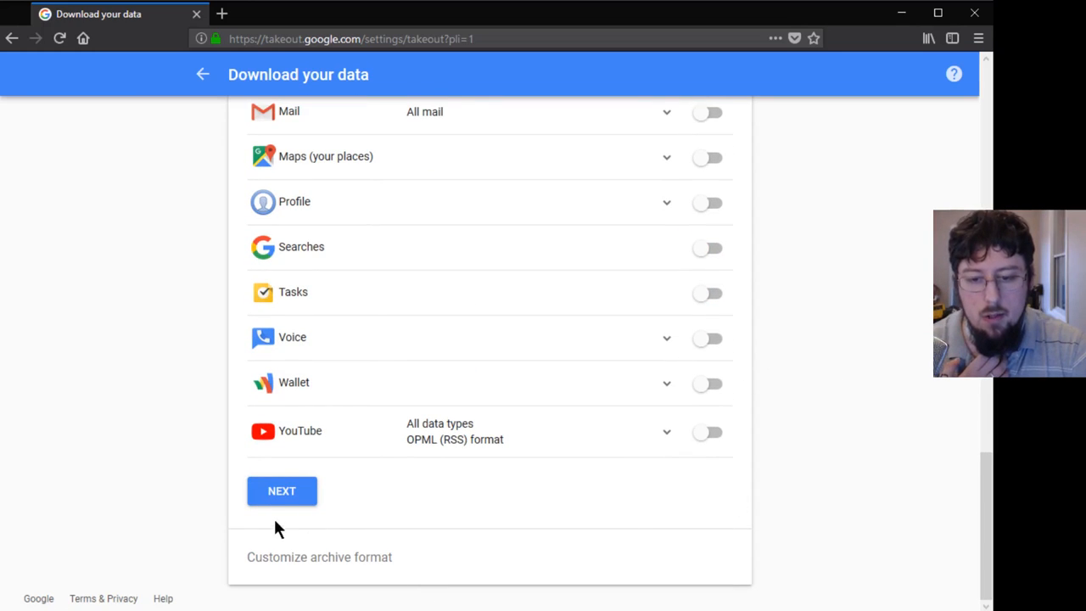
Step: Keep the archive as .zip, 2GB maximum, with an emailed download link
left_click(281, 490)
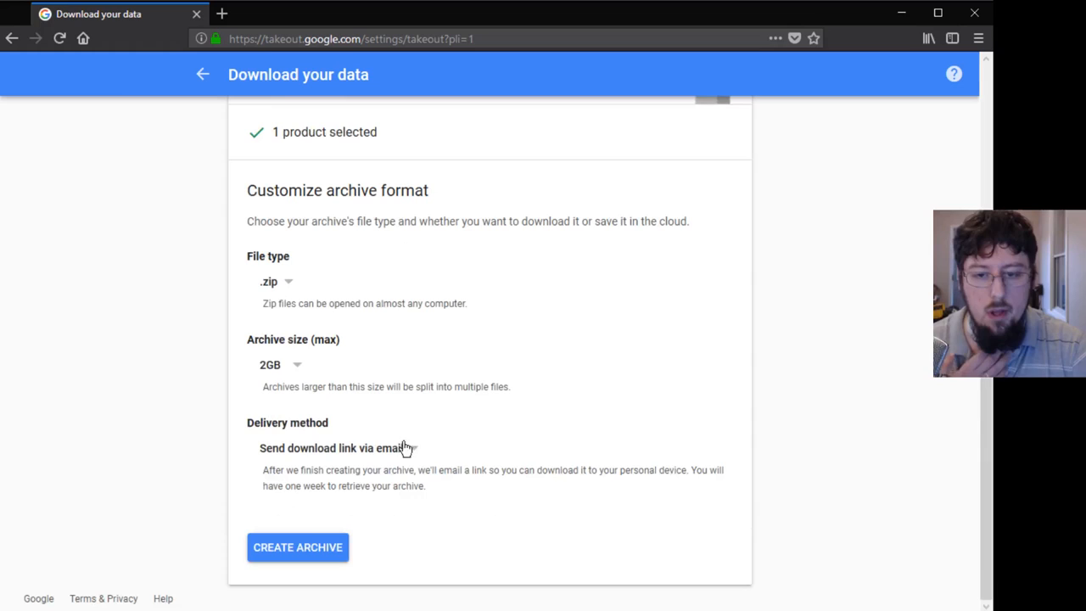
mouse_move(440, 325)
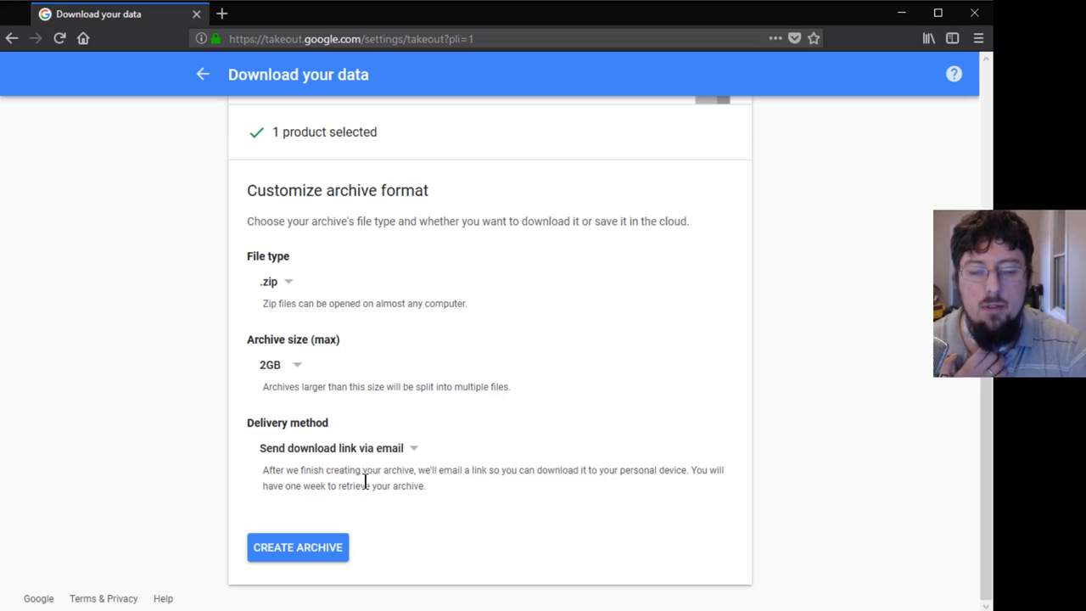
mouse_move(401, 511)
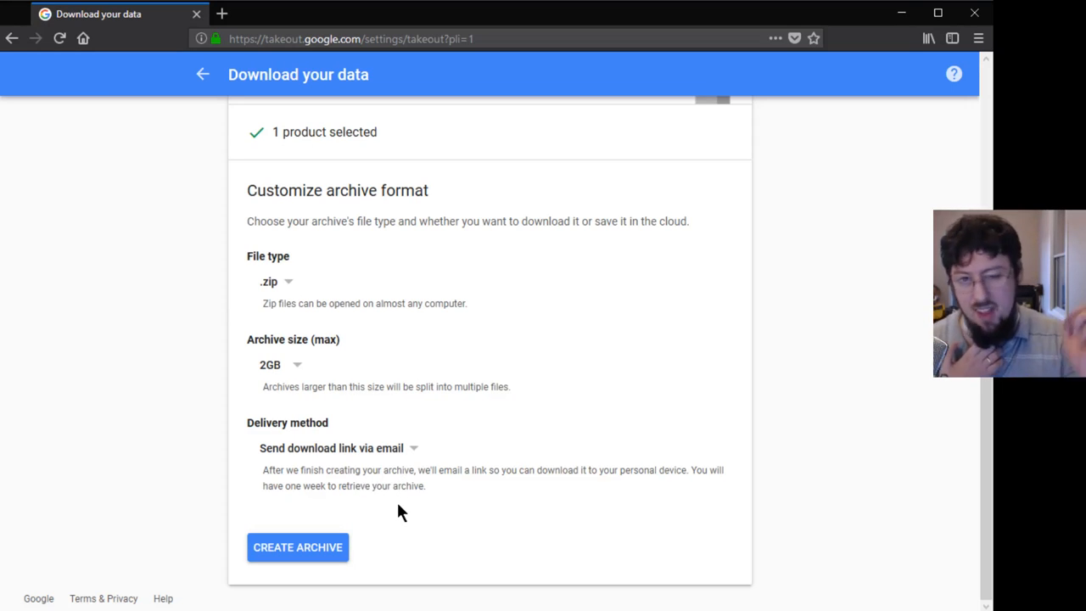
mouse_move(404, 505)
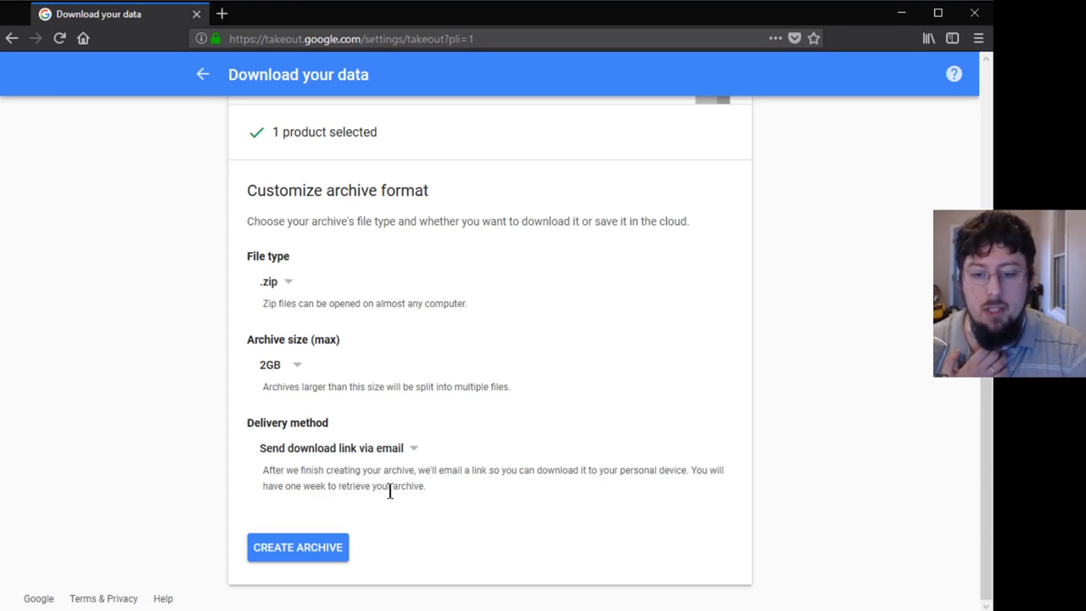
mouse_move(334, 456)
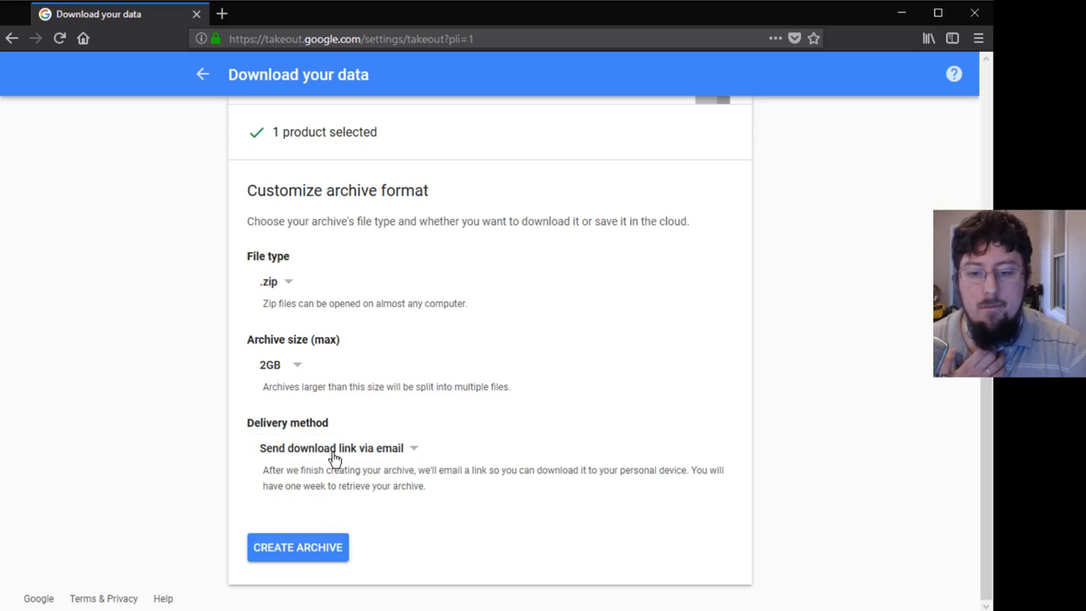
left_click(331, 447)
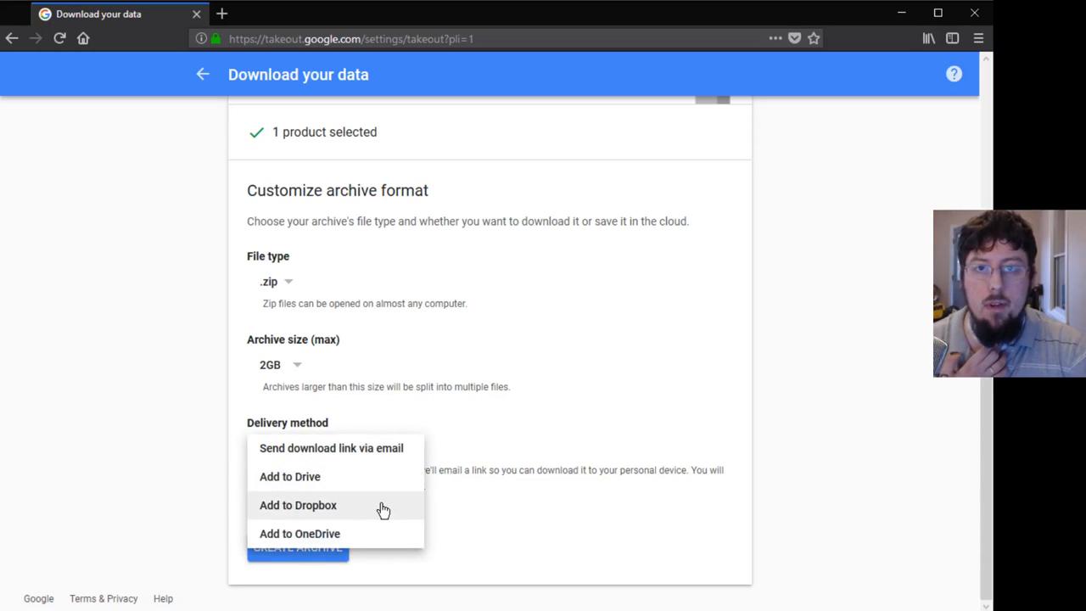
mouse_move(387, 523)
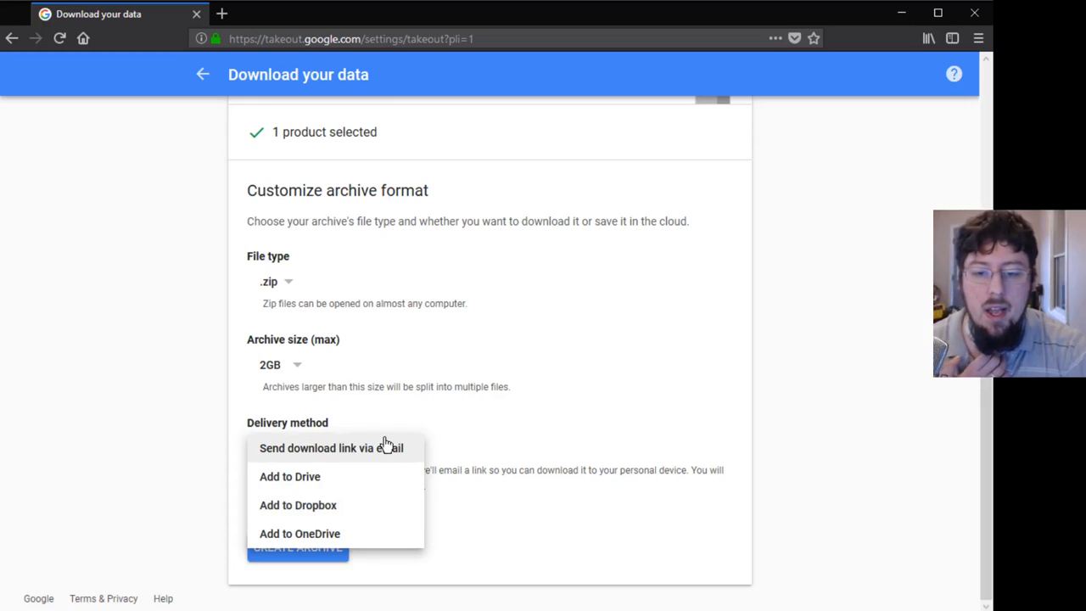
left_click(331, 448)
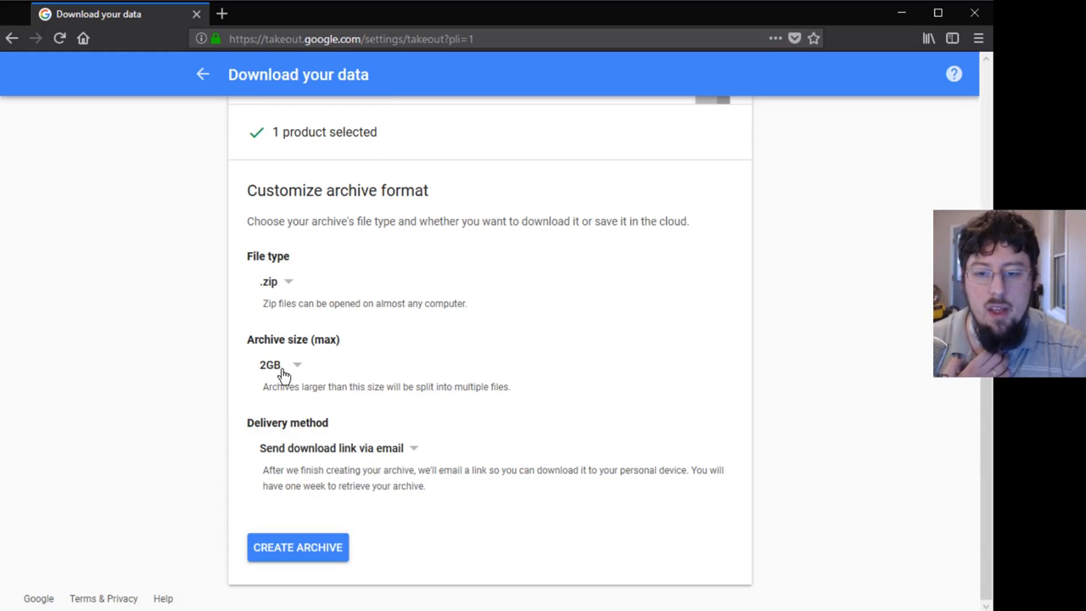
left_click(275, 364)
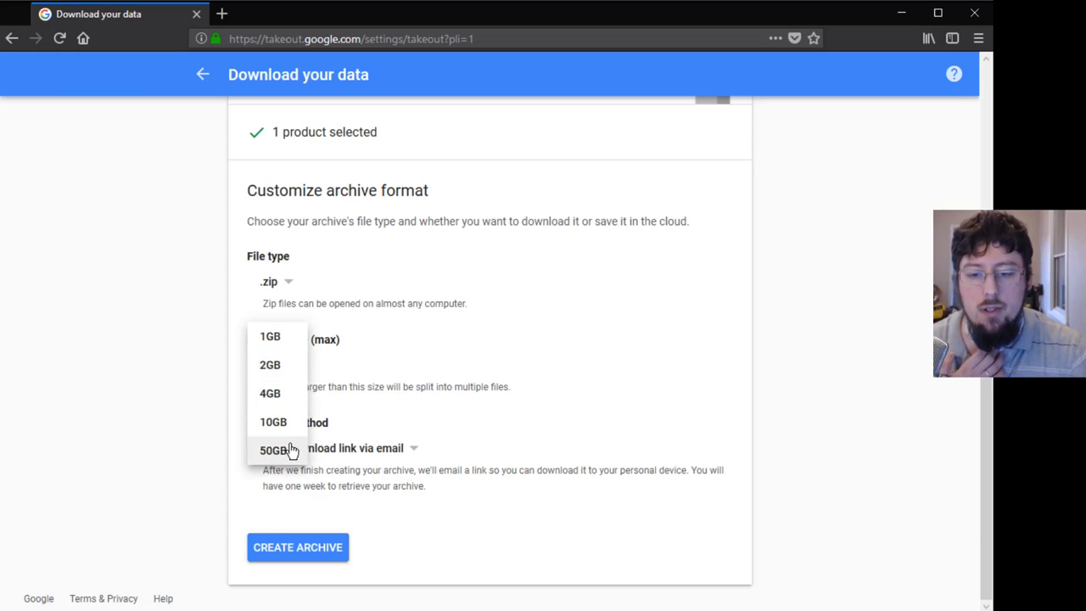
left_click(270, 364)
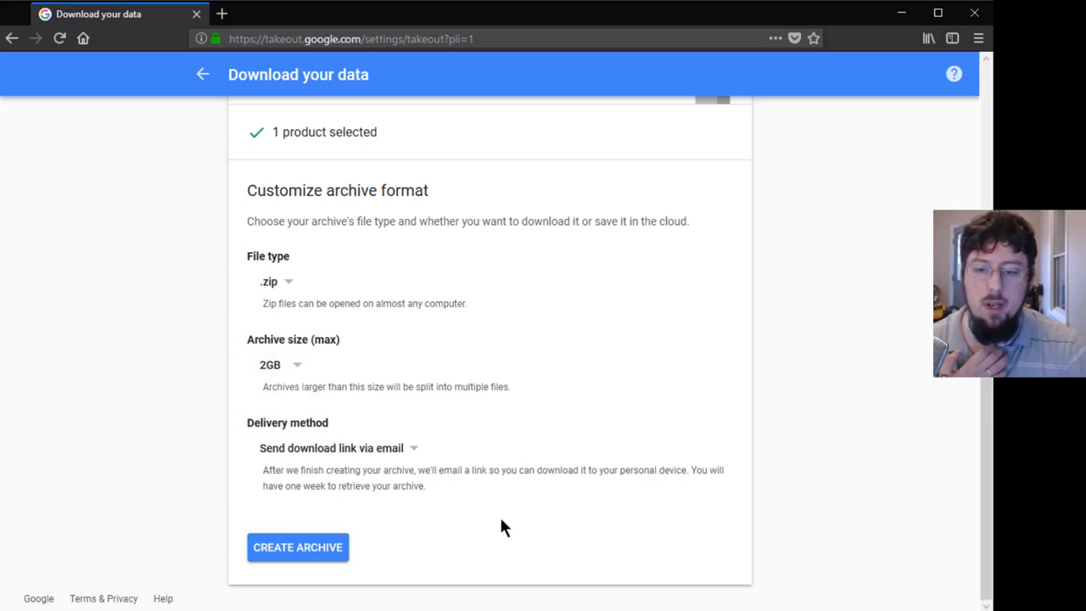
mouse_move(526, 564)
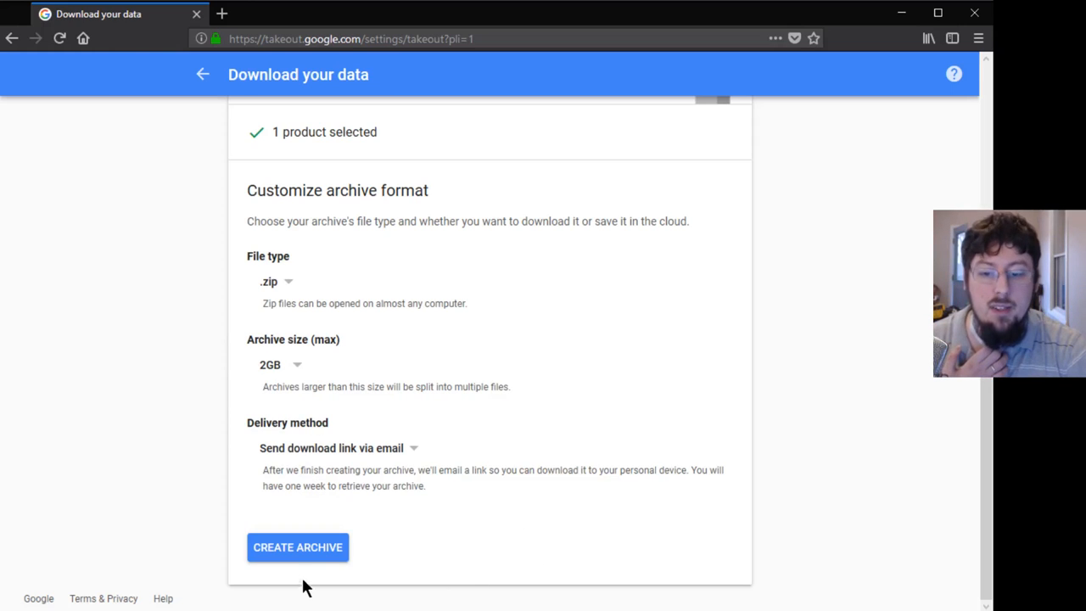
Step: Create the Google Photos archive and view it under Manage Archives
left_click(296, 546)
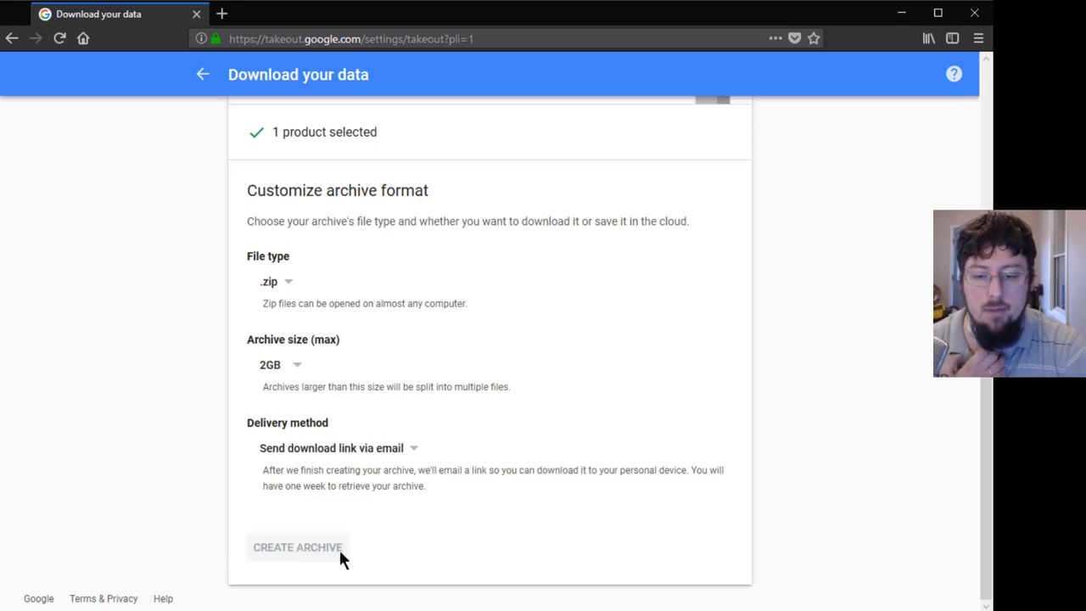
left_click(297, 547)
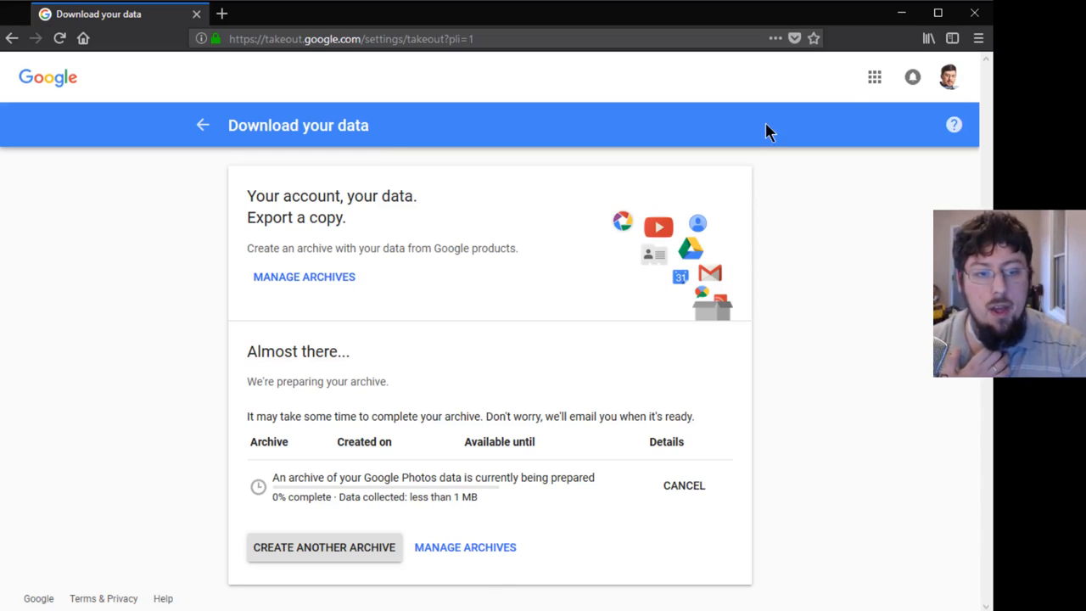
left_click(949, 76)
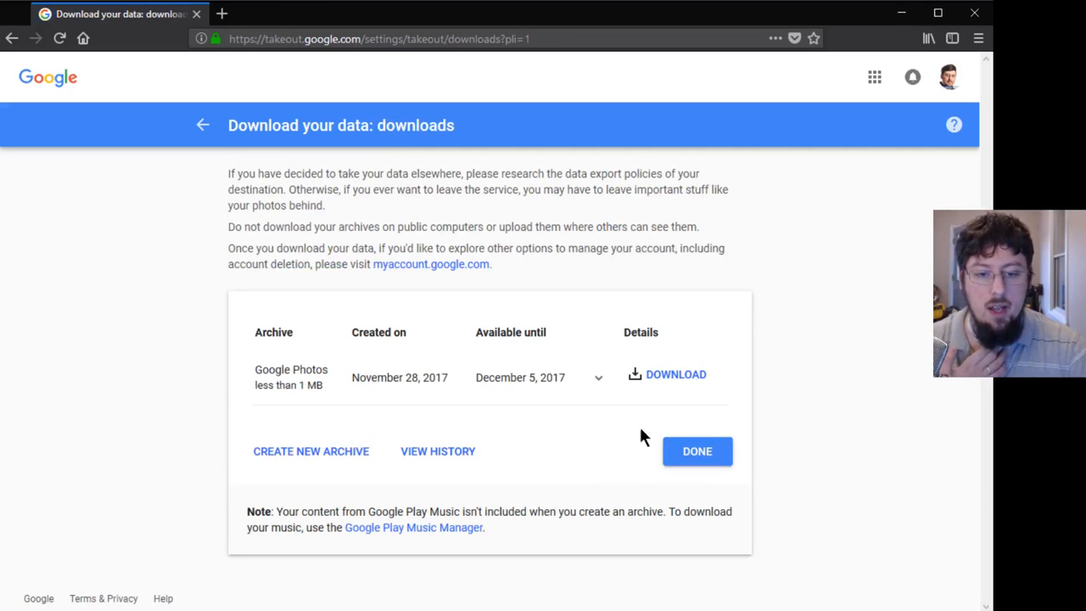
mouse_move(705, 373)
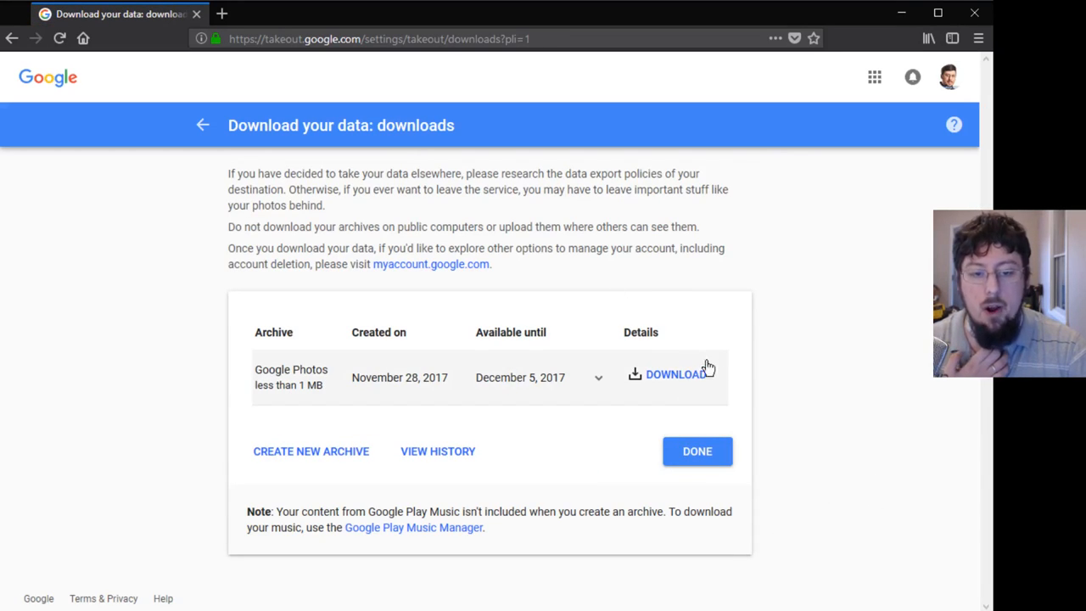
mouse_move(543, 304)
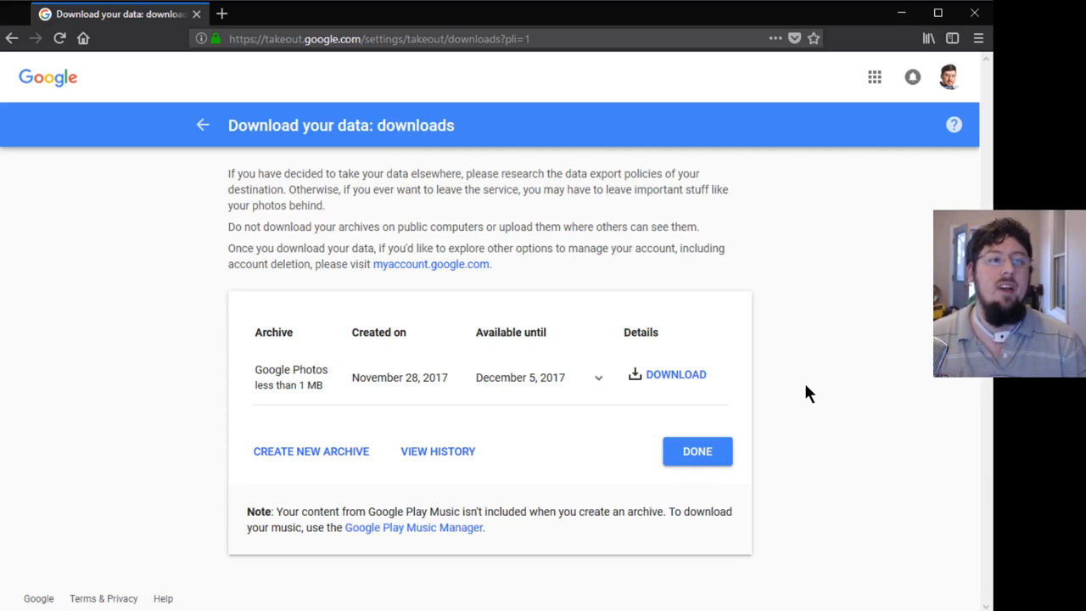
mouse_move(806, 475)
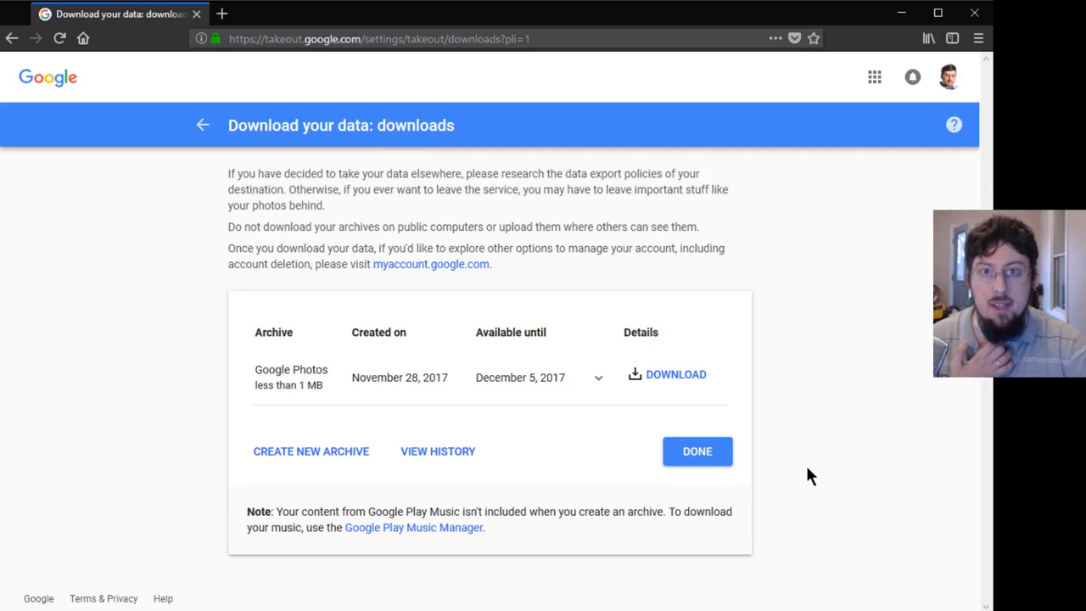